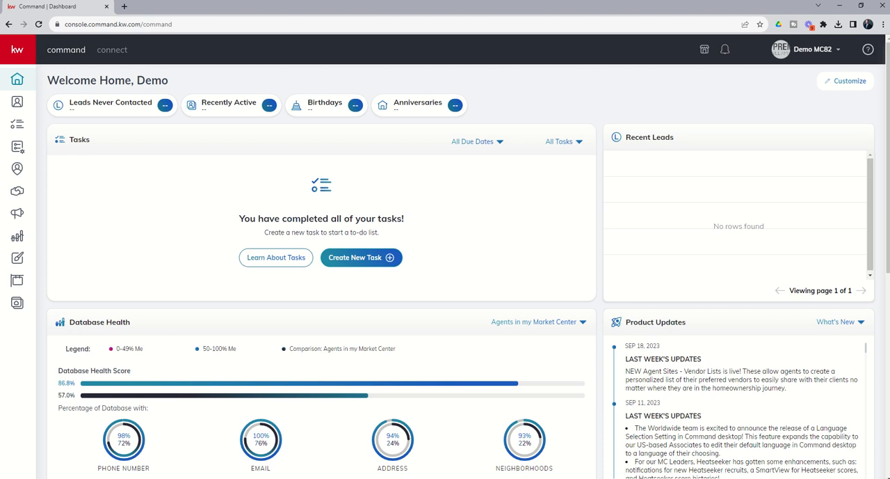
pyautogui.moveTo(565, 72)
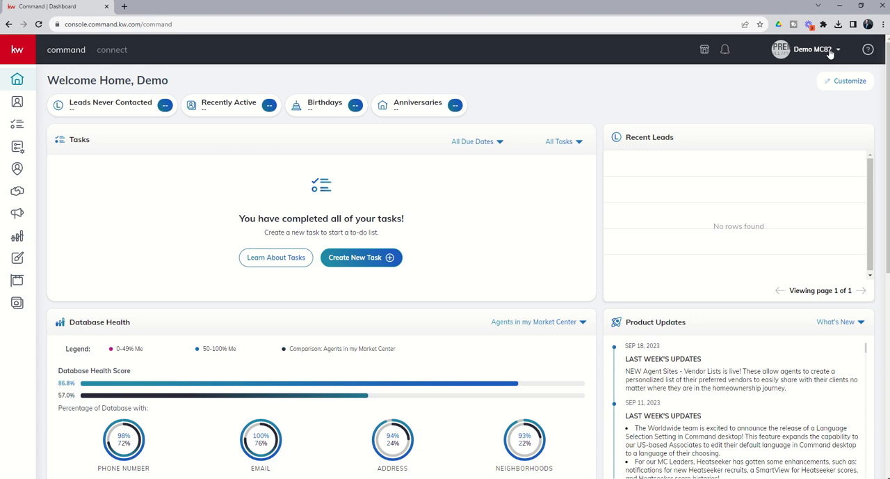
# Go to account Settings via the profile name's dropdown.
pyautogui.click(811, 50)
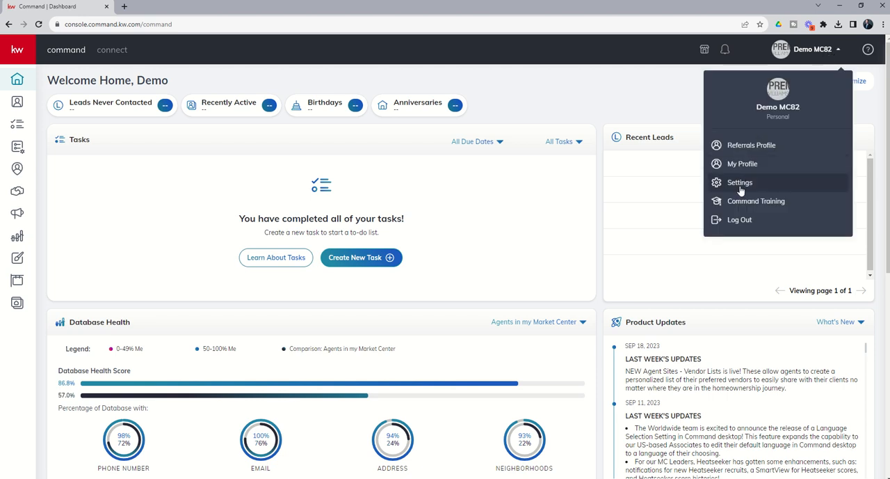
pyautogui.click(740, 182)
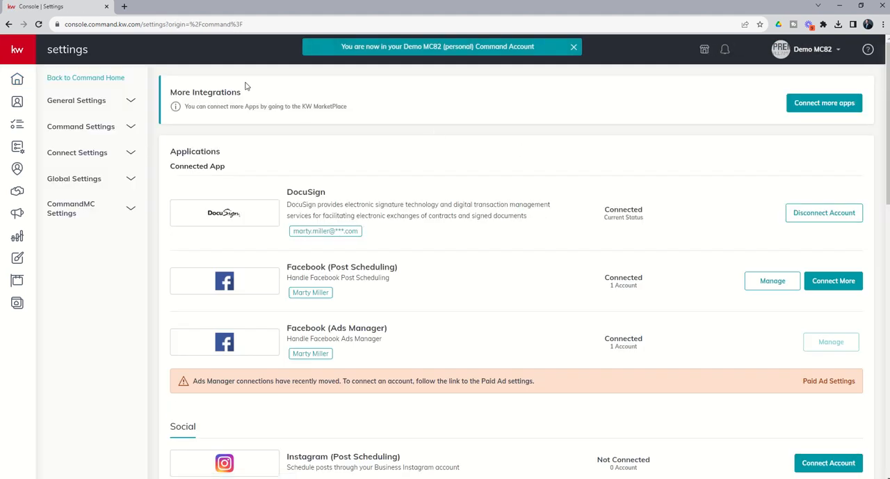
# Navigate Command Settings > Contacts > Custom Fields, showing the empty fields list.
pyautogui.click(573, 47)
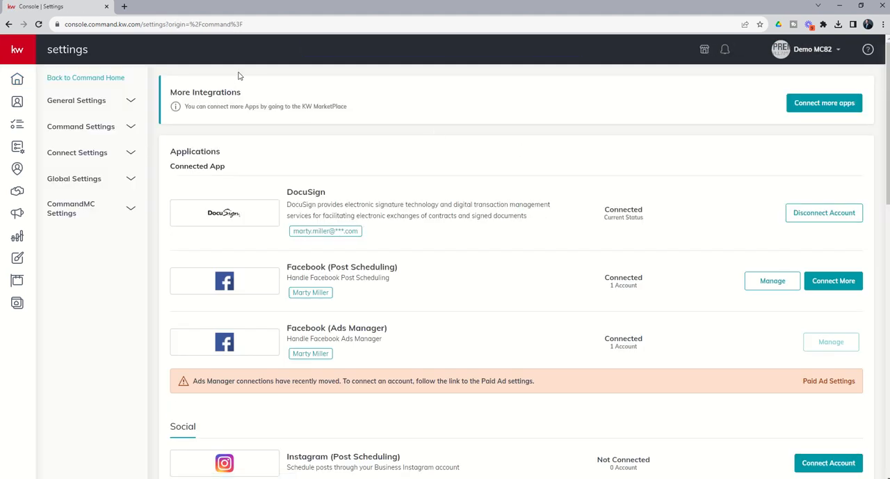
pyautogui.moveTo(94, 131)
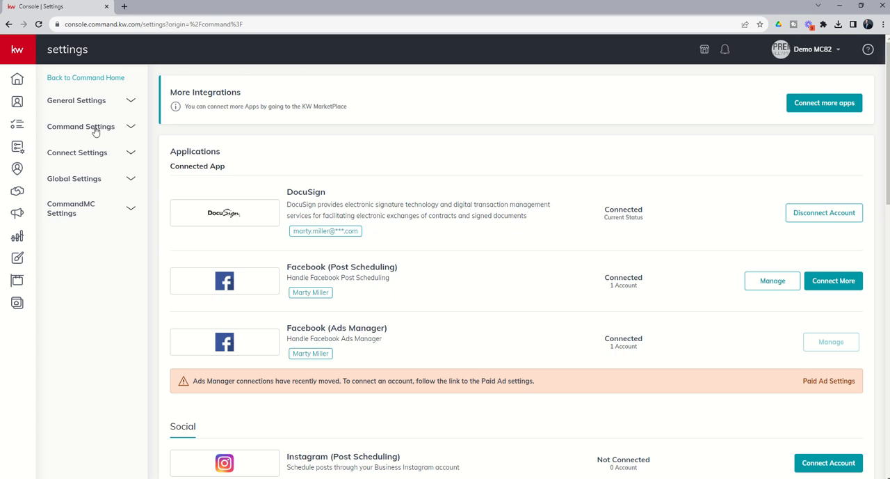
pyautogui.moveTo(130, 131)
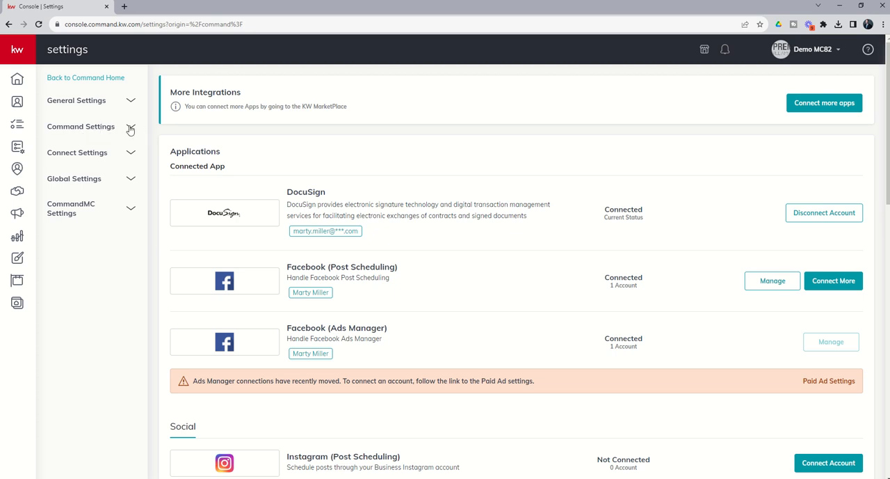
pyautogui.click(80, 126)
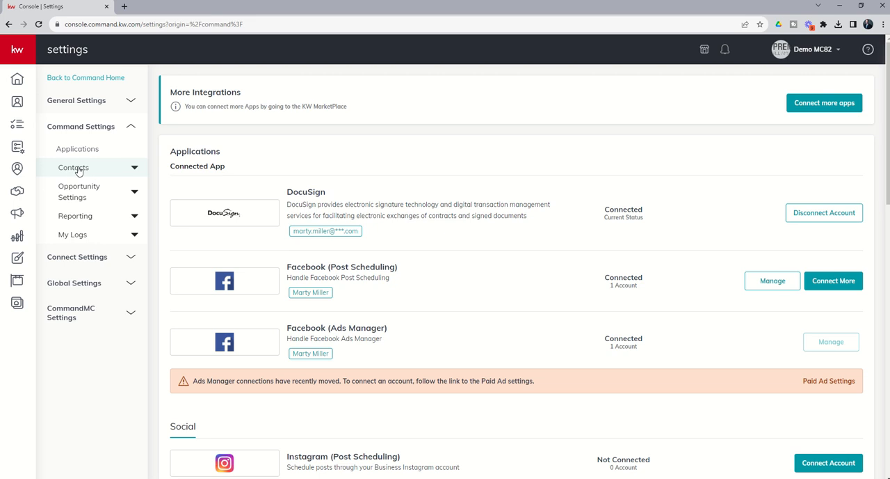
pyautogui.click(72, 167)
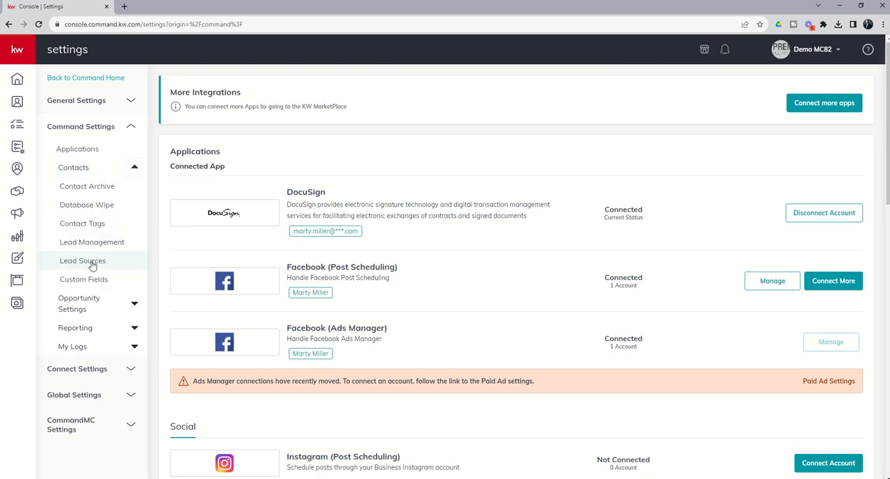
pyautogui.moveTo(83, 278)
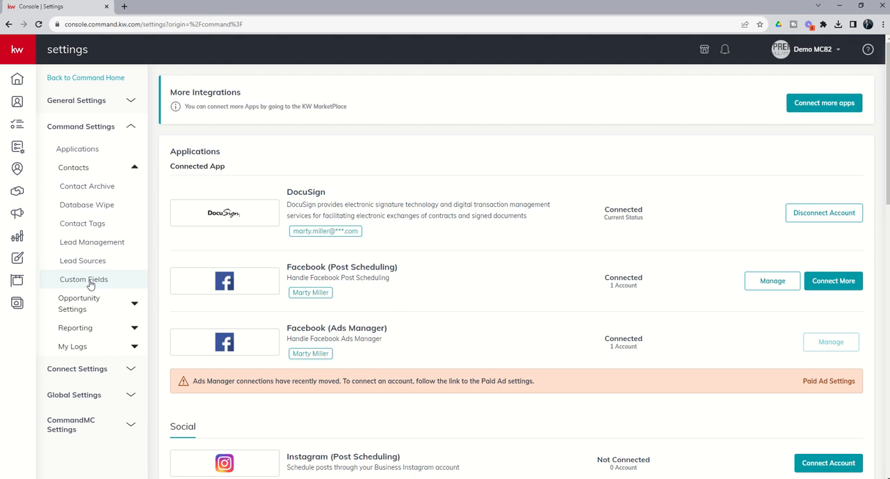
pyautogui.click(83, 278)
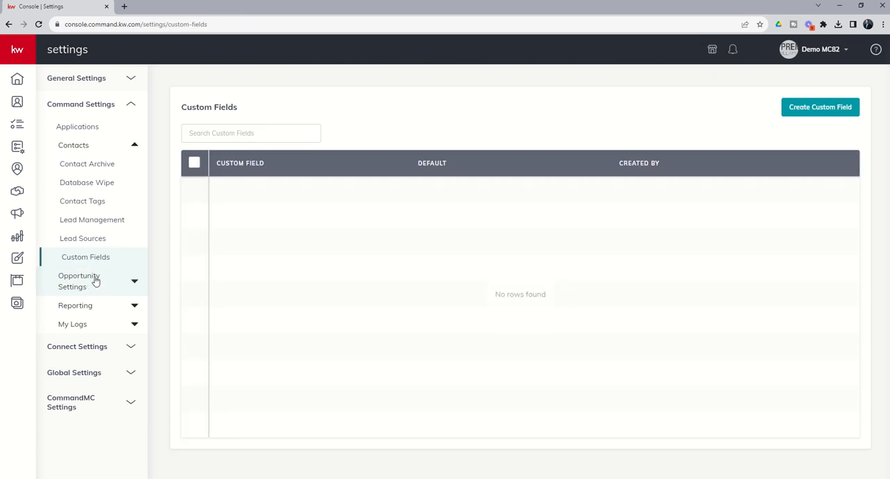
pyautogui.moveTo(361, 131)
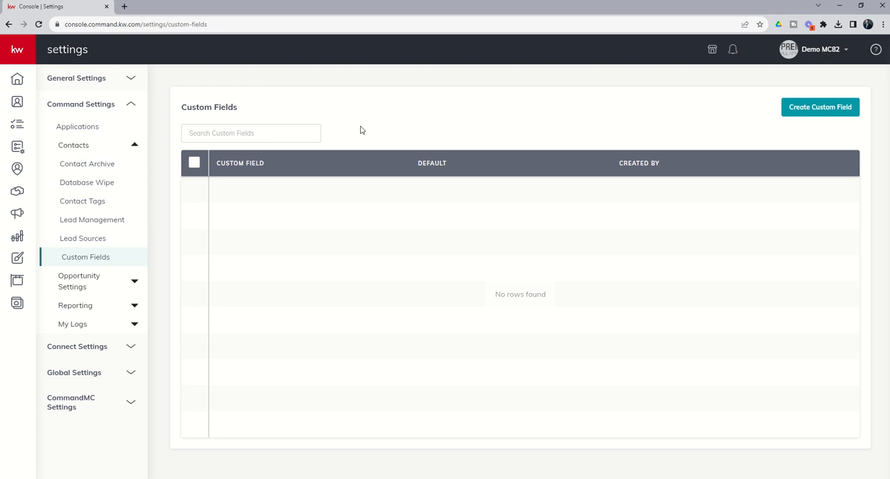
pyautogui.moveTo(782, 110)
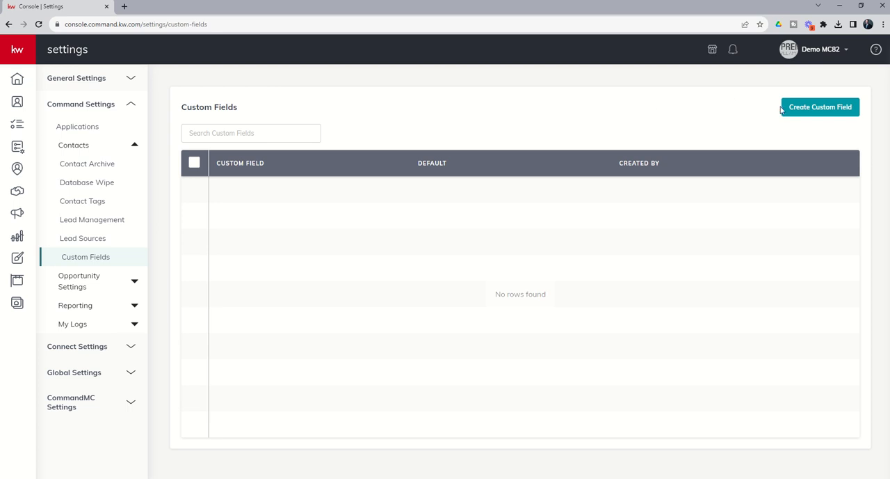
pyautogui.moveTo(805, 110)
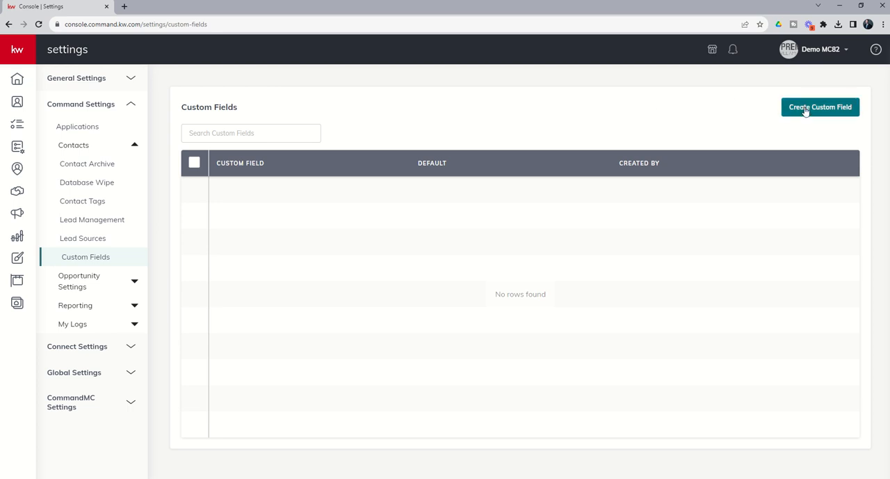
# Start a new custom field named "Children's Name".
pyautogui.click(821, 106)
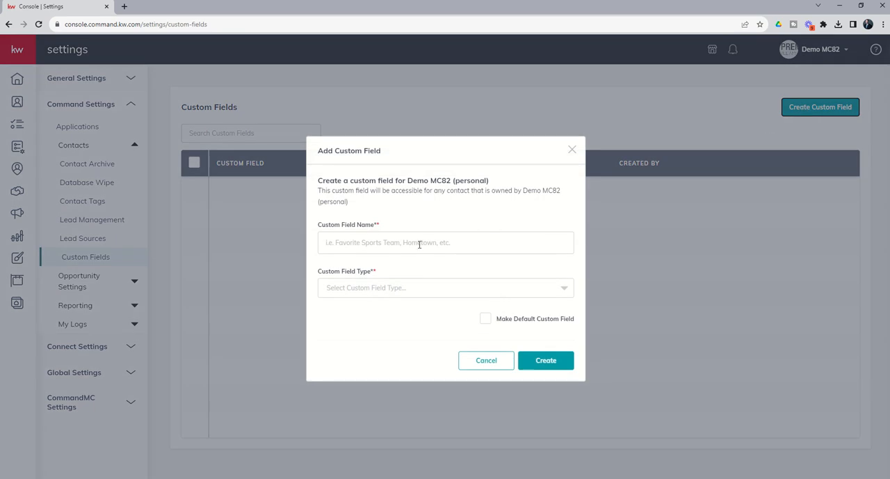
pyautogui.click(445, 242)
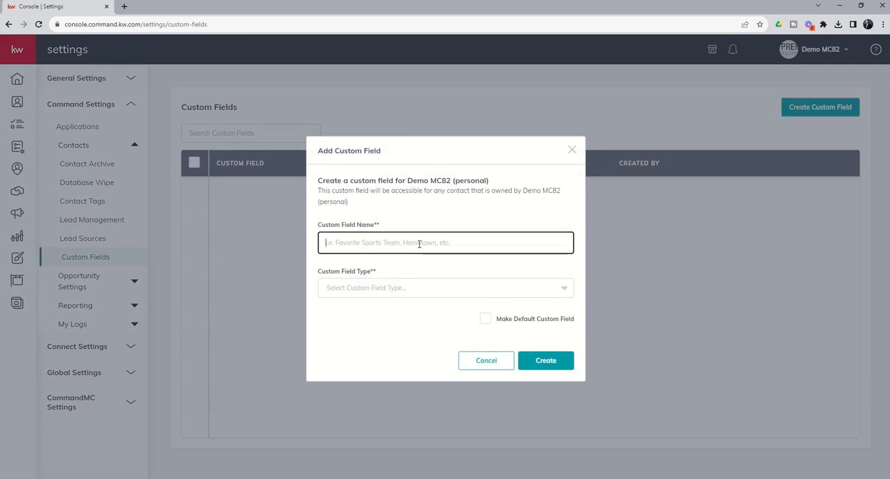
pyautogui.write("Children'")
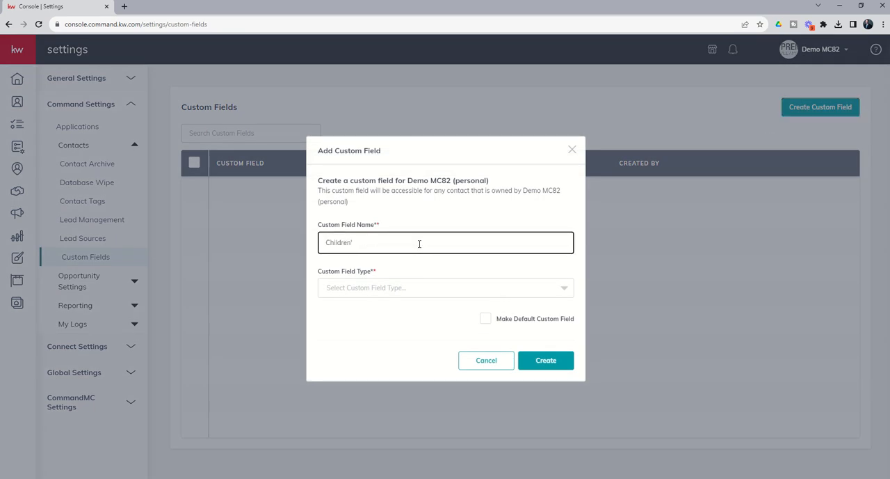
pyautogui.write('s Name')
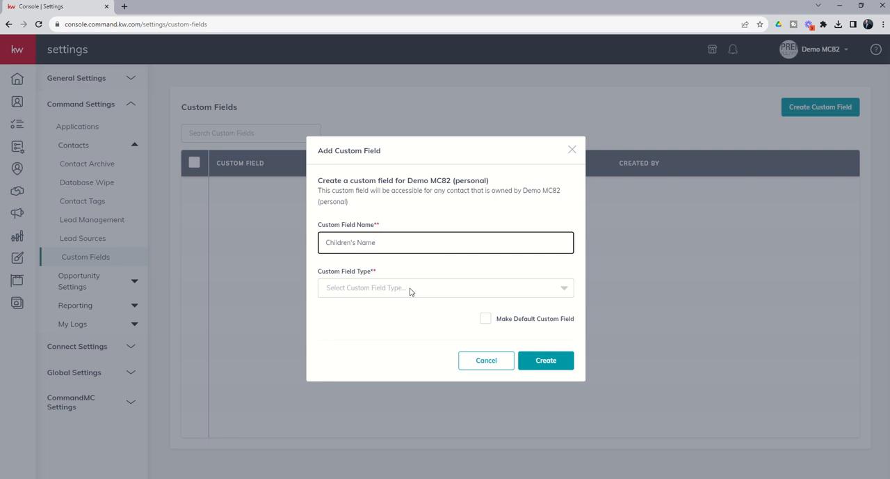
# Make it a Text Field, mark it as a default custom field, and create it.
pyautogui.click(442, 286)
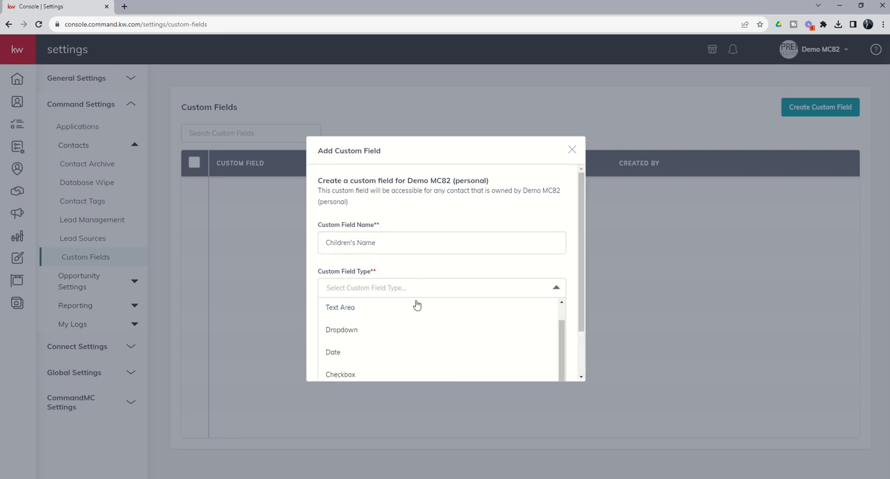
pyautogui.scroll(3)
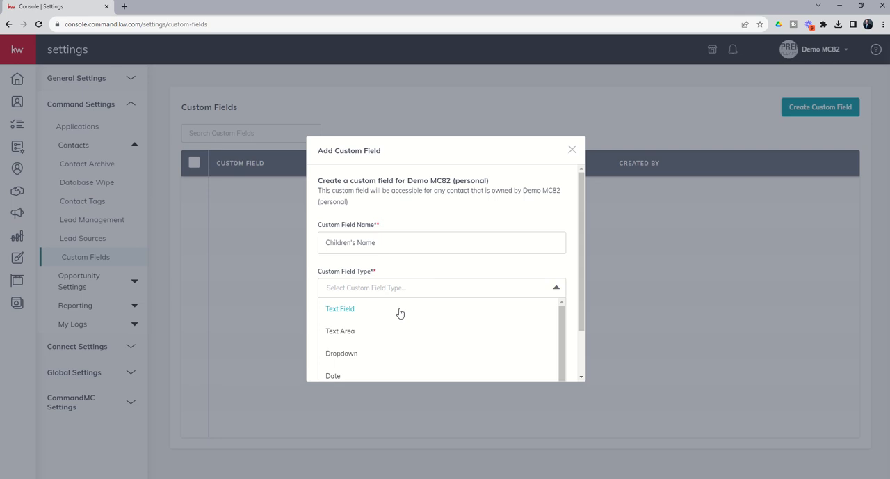
pyautogui.moveTo(398, 345)
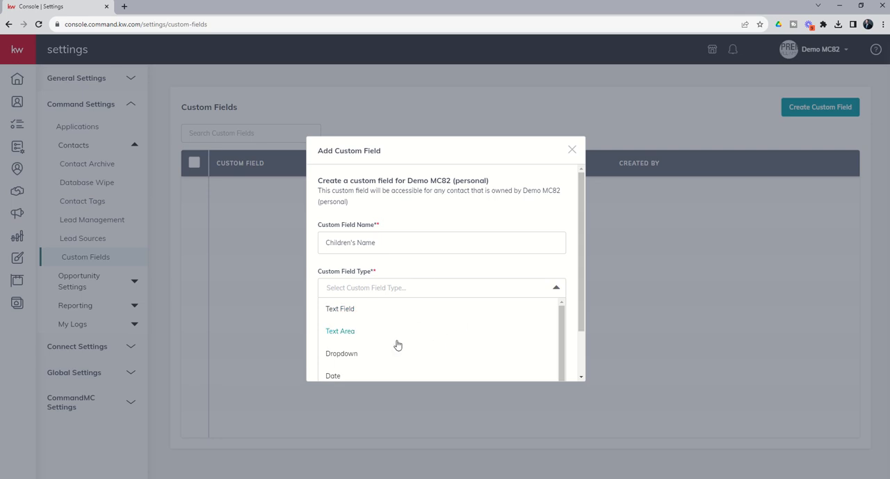
pyautogui.scroll(-3)
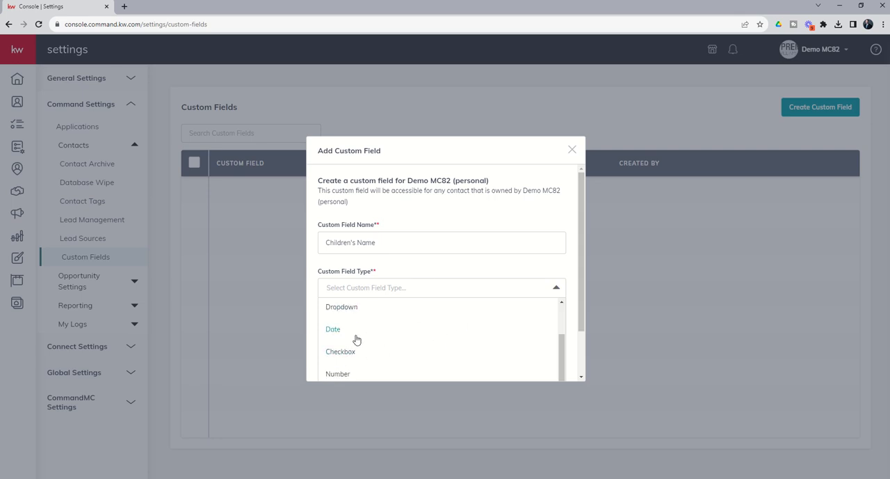
pyautogui.scroll(-3)
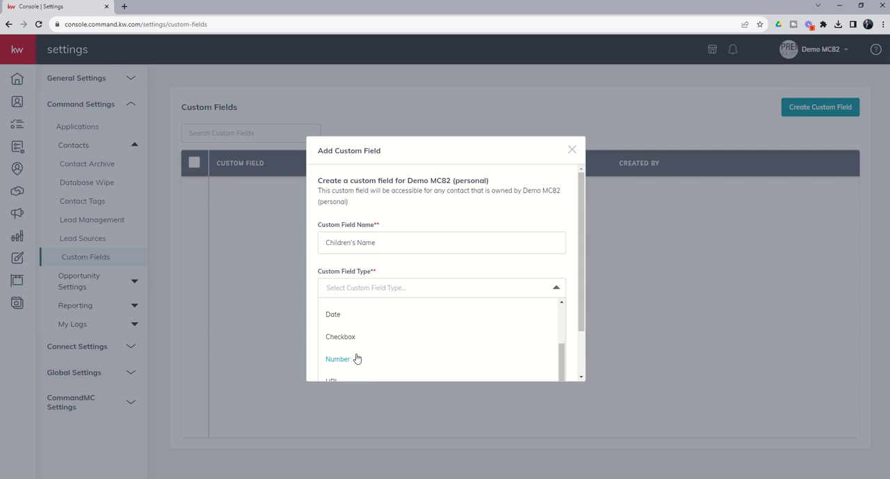
pyautogui.scroll(-3)
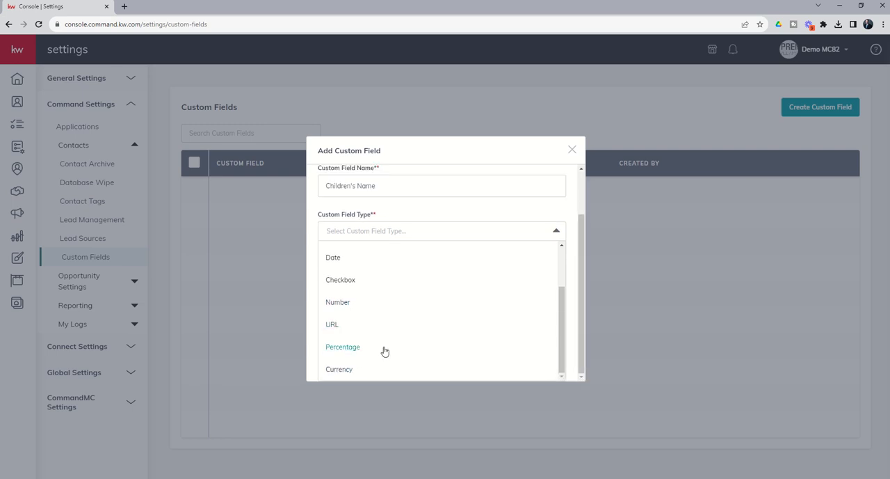
pyautogui.moveTo(373, 343)
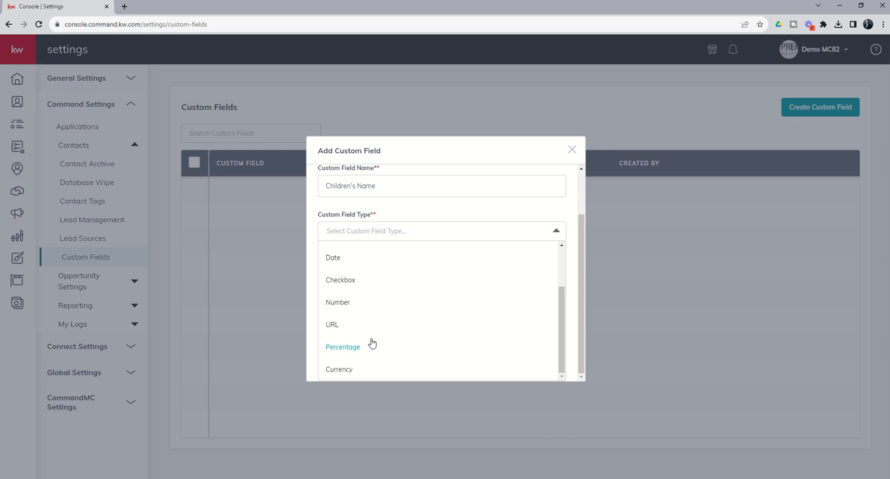
pyautogui.scroll(3)
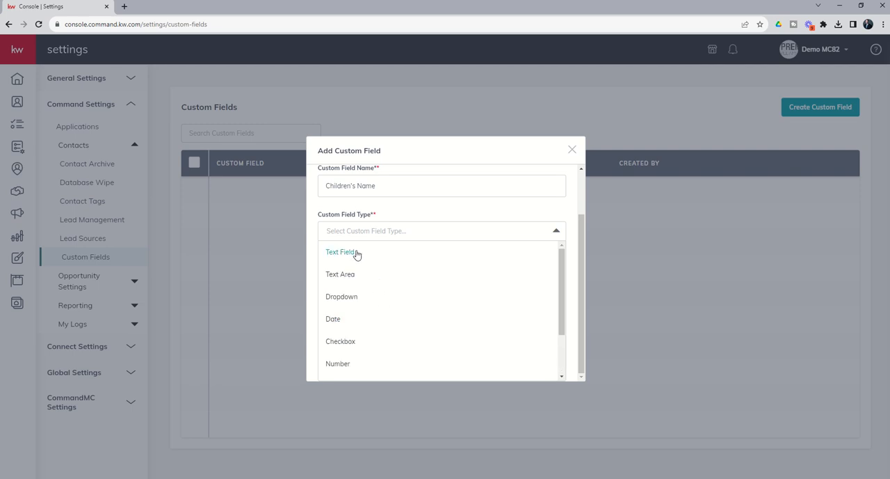
pyautogui.click(339, 251)
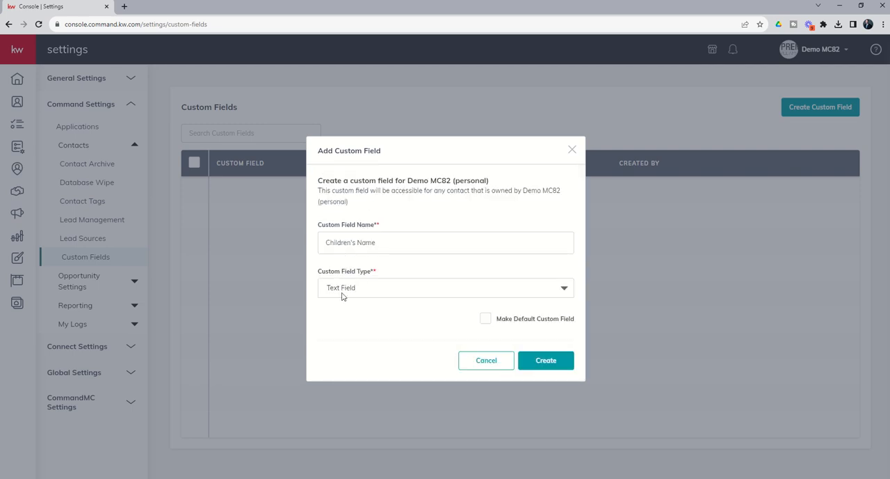
pyautogui.moveTo(475, 323)
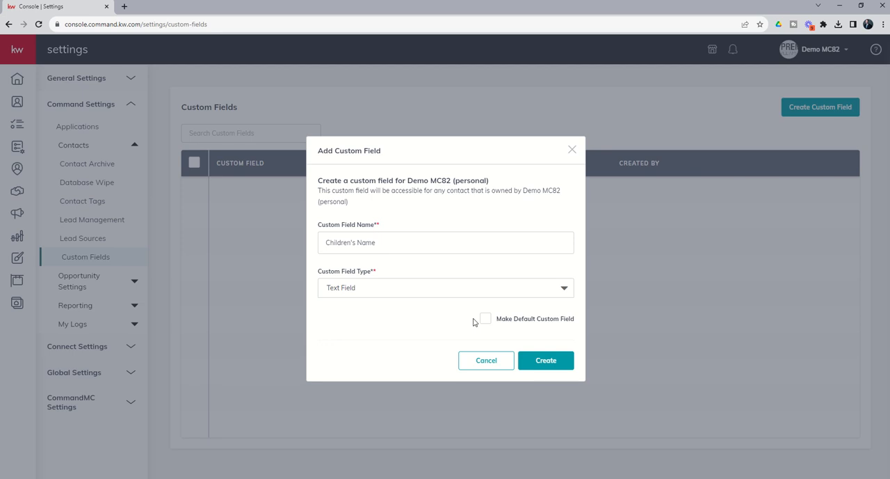
pyautogui.moveTo(462, 309)
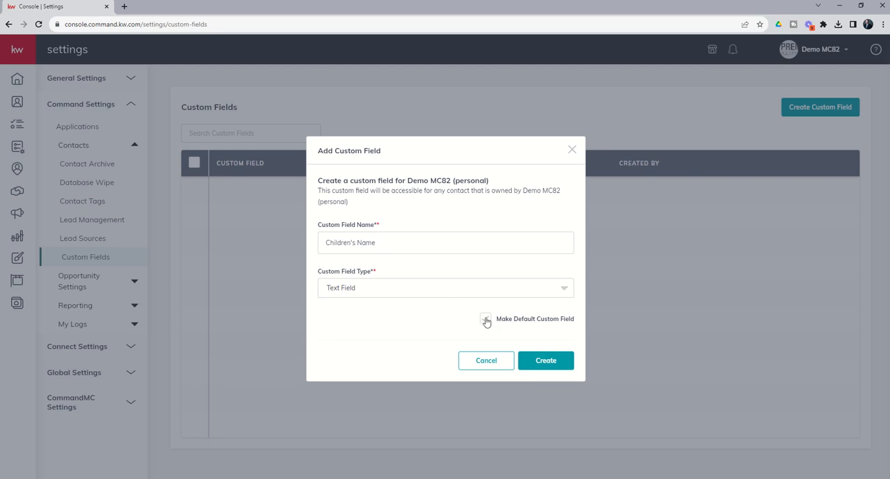
pyautogui.click(486, 318)
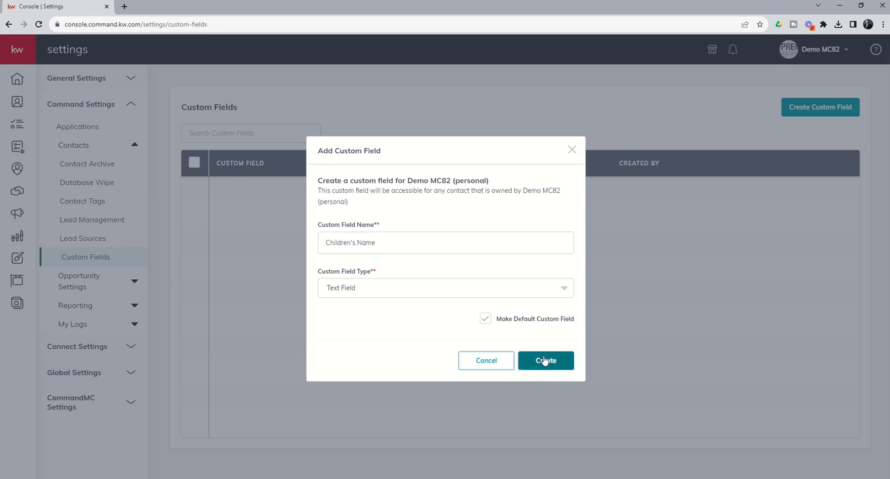
pyautogui.click(545, 361)
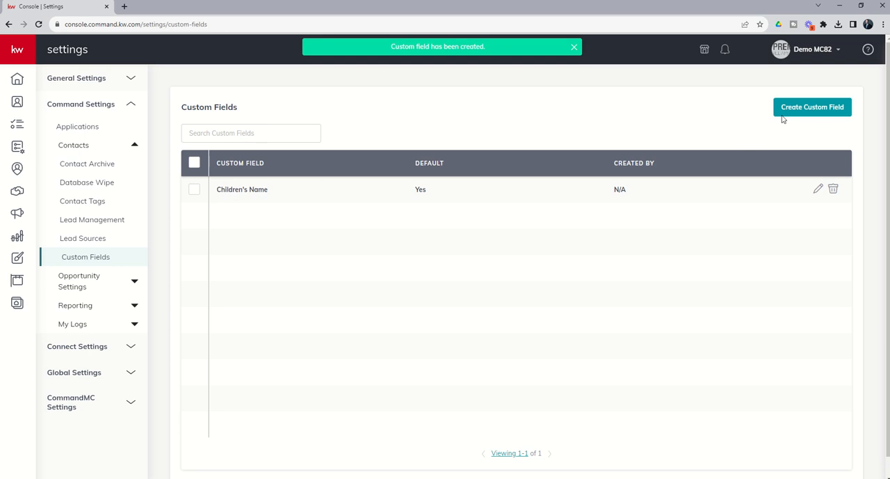
# Start a second custom field named Military Branch with Dropdown type.
pyautogui.click(812, 106)
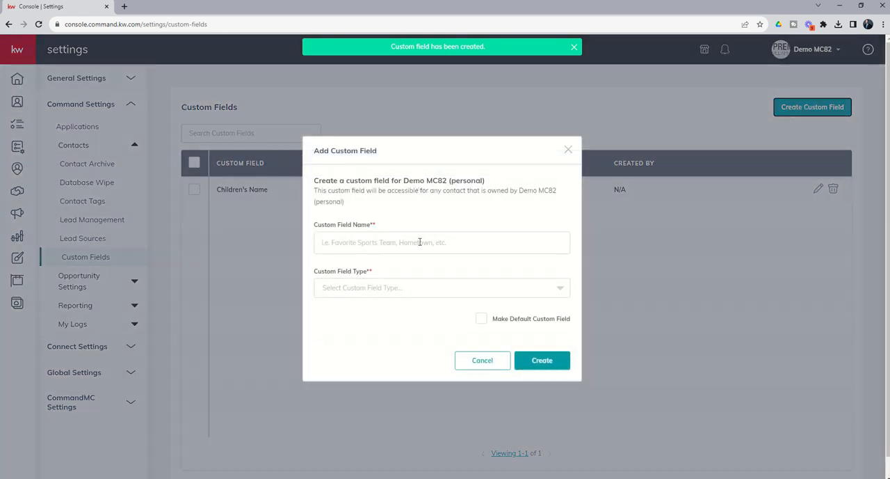
pyautogui.write('Military Branch')
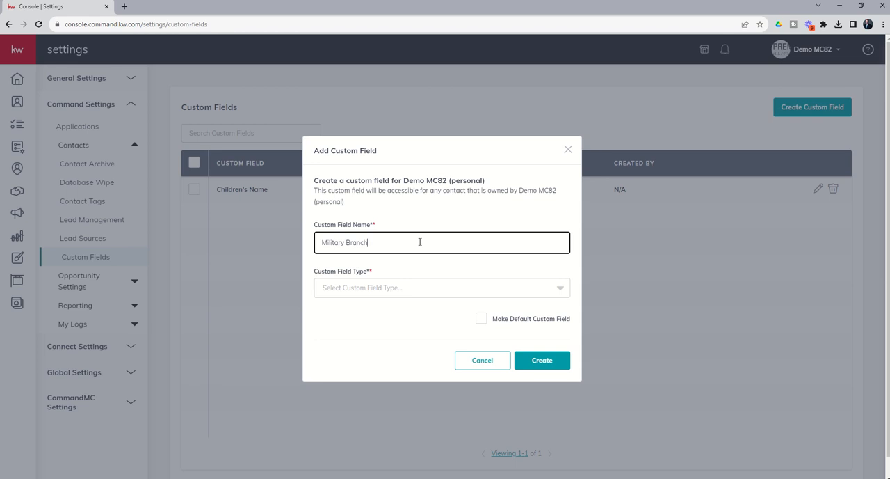
pyautogui.click(439, 286)
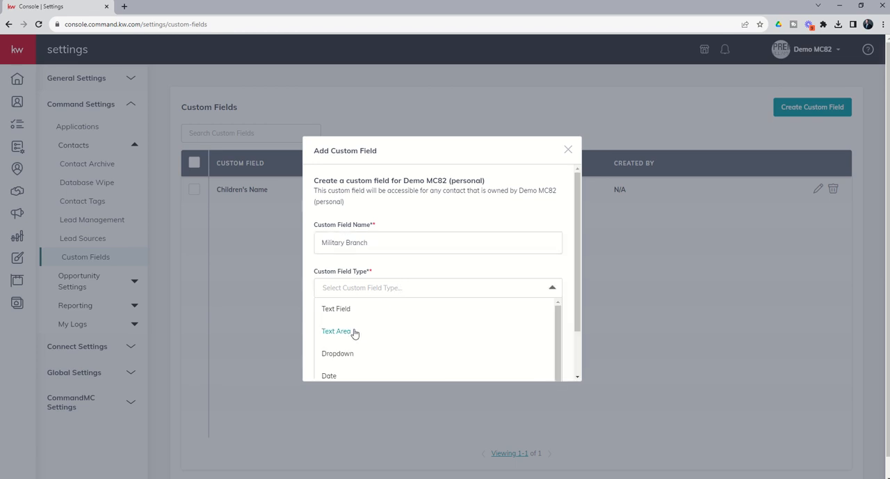
pyautogui.click(337, 353)
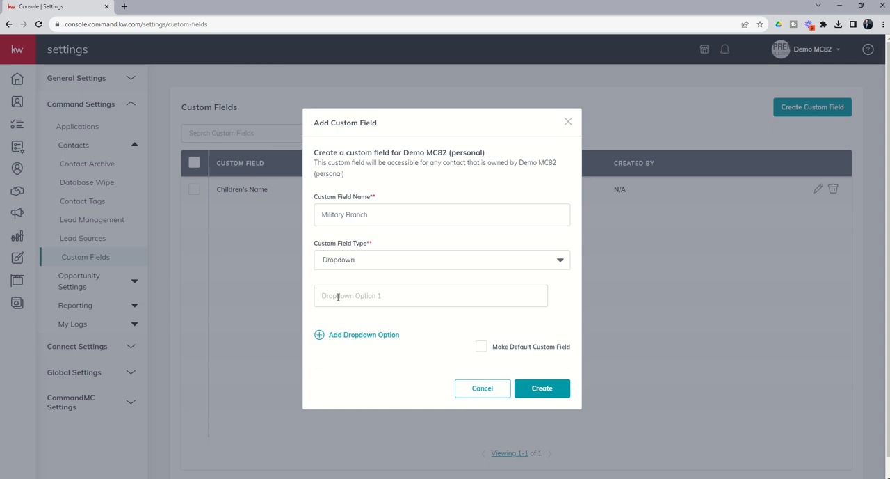
# Add options Army, Navy, Air Force, Marines and Coast Guard, then create the field.
pyautogui.write('Army')
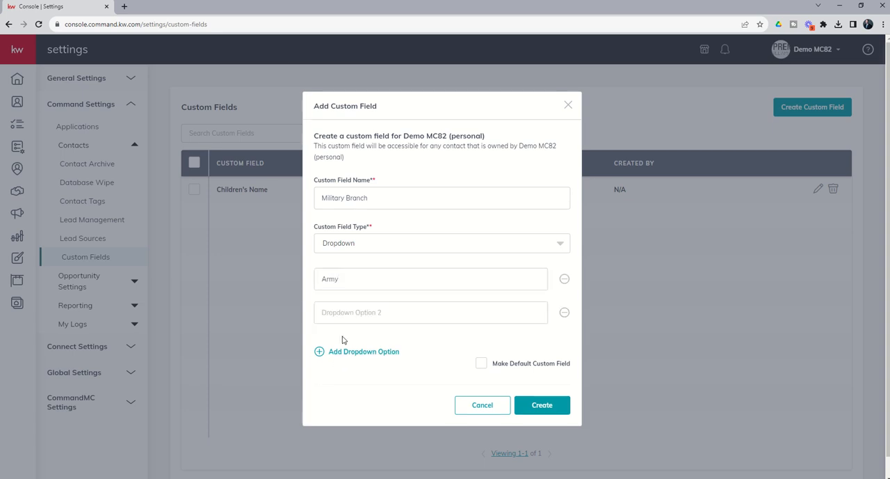
pyautogui.write('Navy')
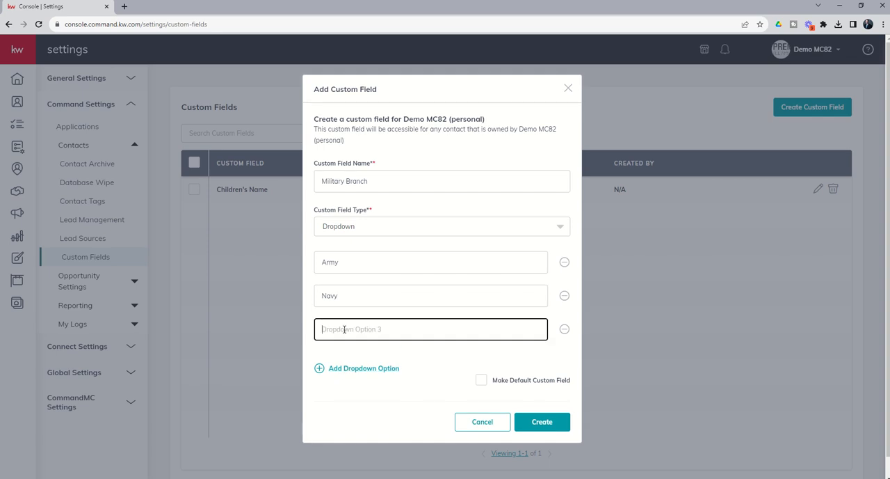
pyautogui.write('Air Force')
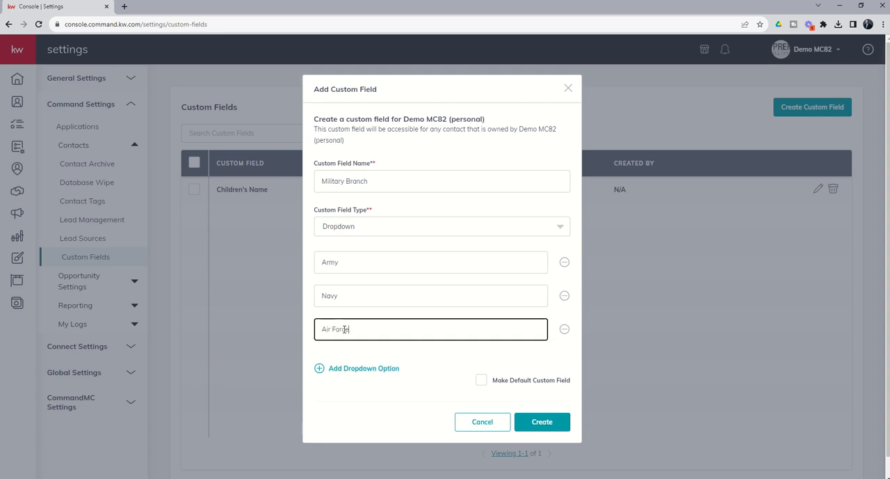
pyautogui.click(363, 367)
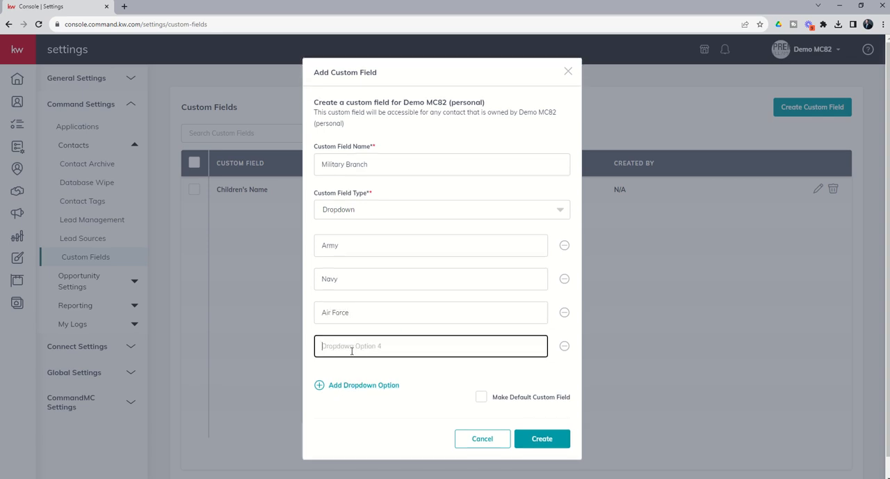
pyautogui.write('Marines')
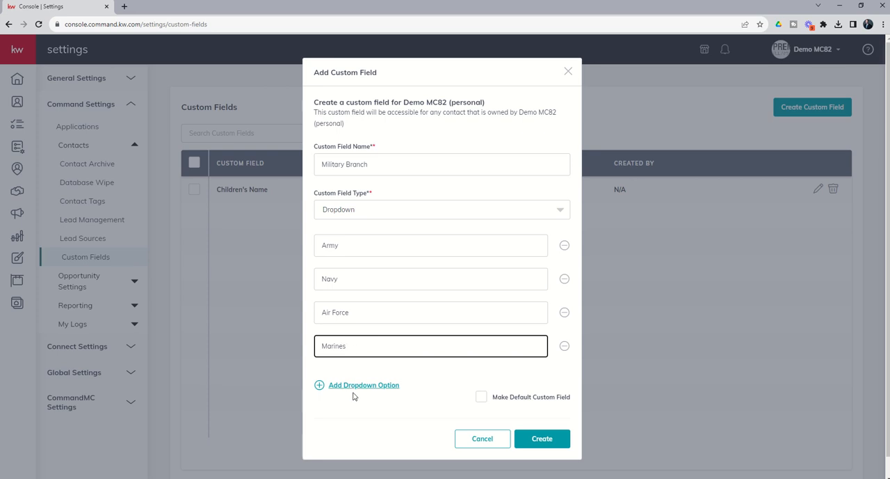
pyautogui.click(363, 384)
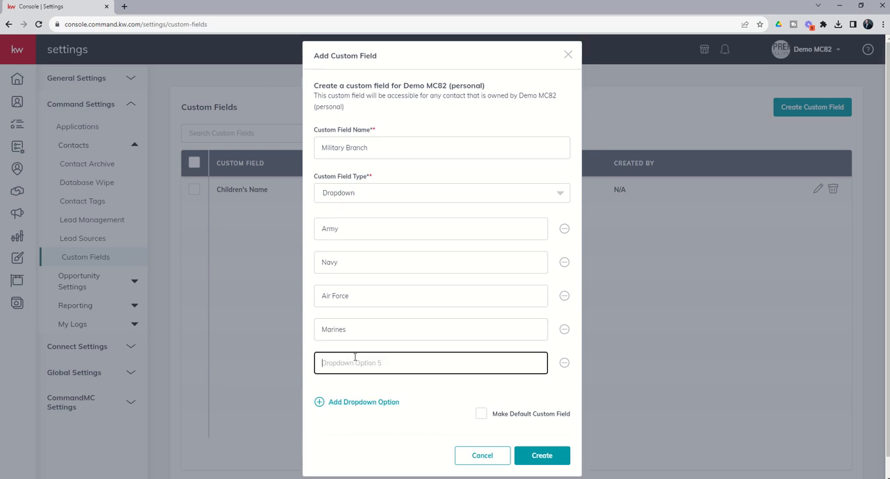
pyautogui.write('Coast Guard')
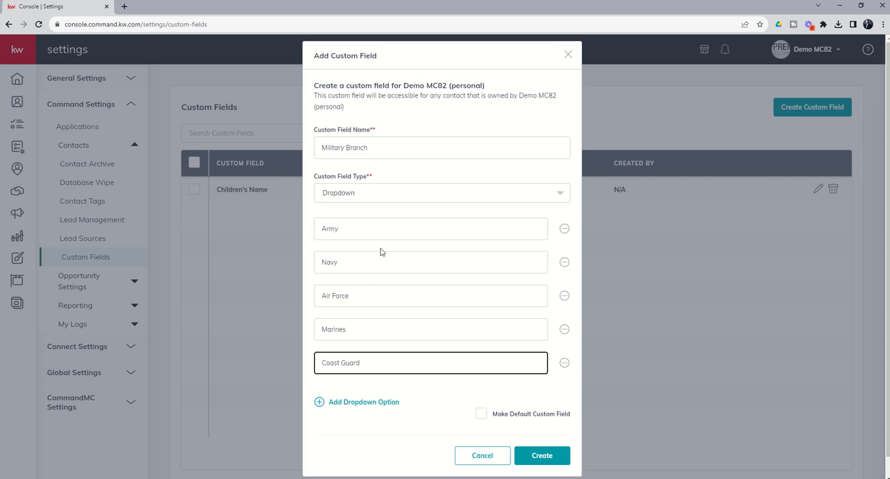
pyautogui.moveTo(362, 317)
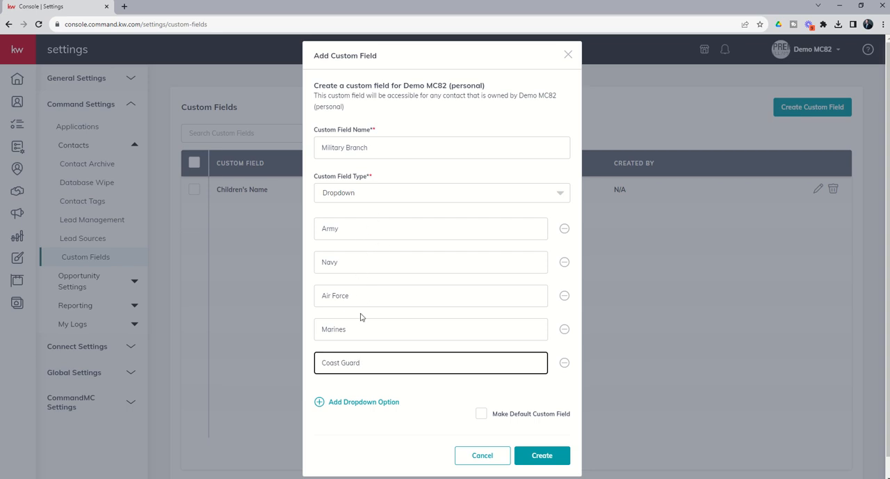
pyautogui.moveTo(375, 354)
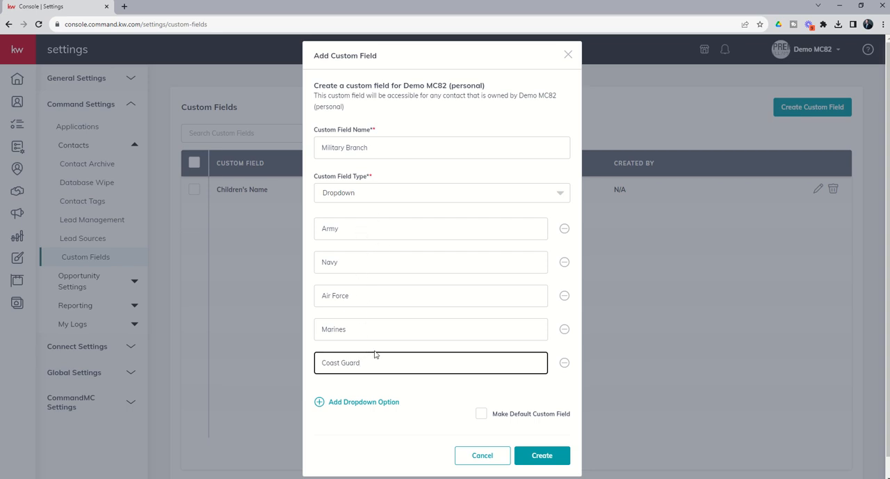
pyautogui.moveTo(381, 351)
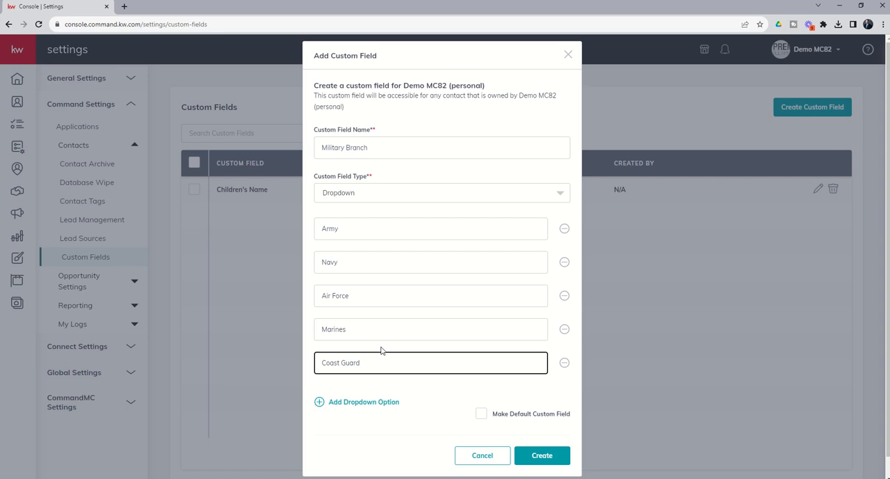
pyautogui.moveTo(400, 383)
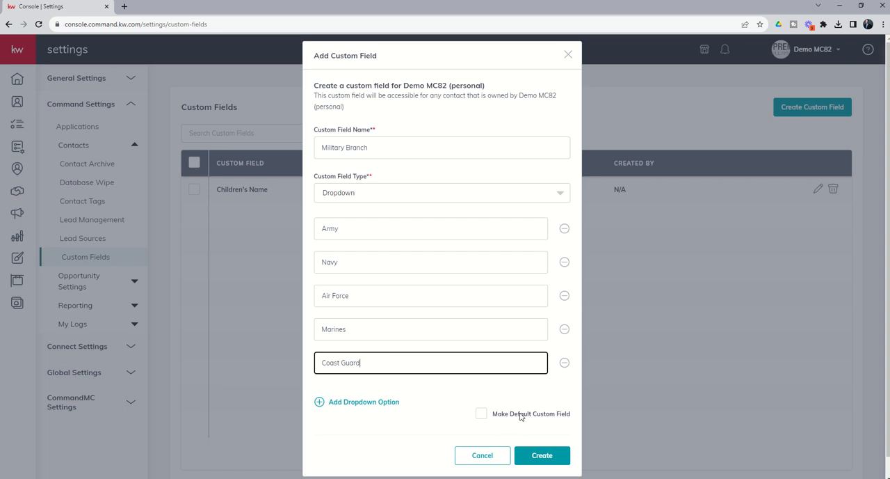
pyautogui.moveTo(542, 418)
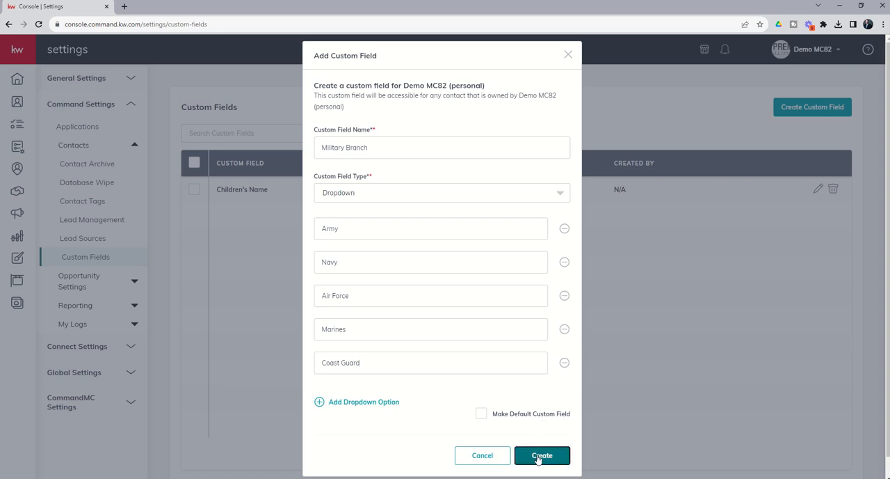
pyautogui.click(543, 455)
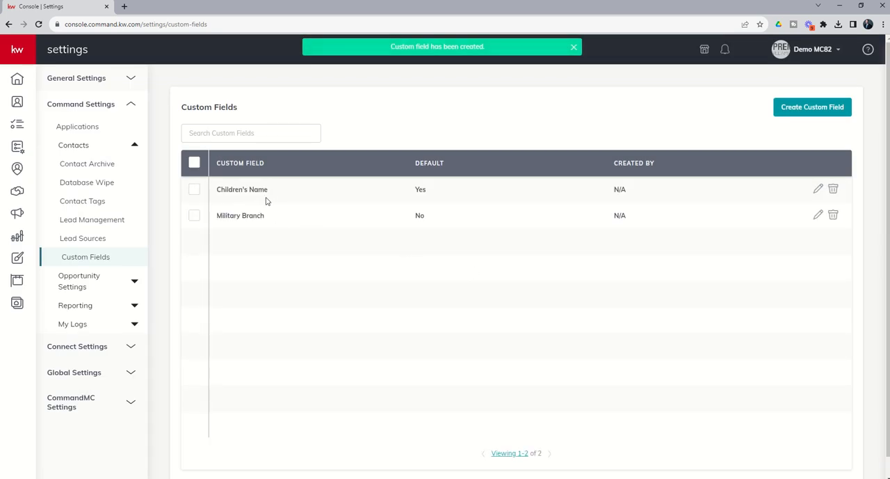
pyautogui.moveTo(86, 163)
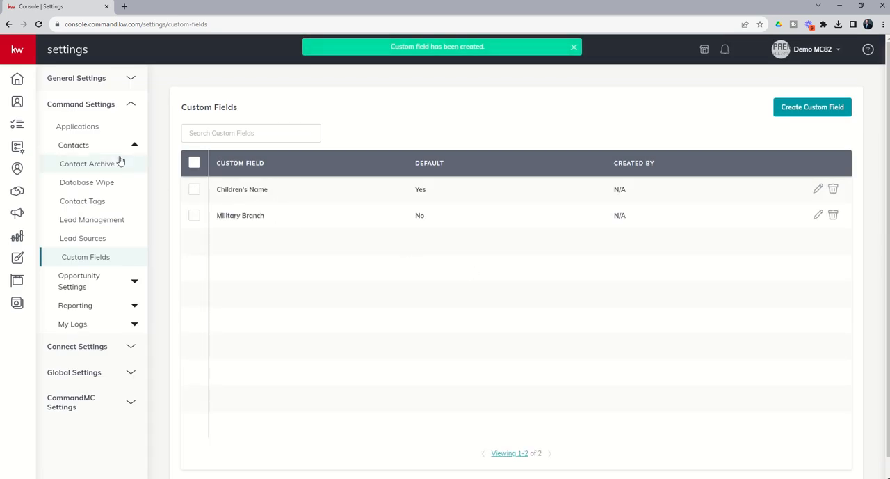
# Switch to the Contacts page listing Marty McFly and A Seller.
pyautogui.click(16, 101)
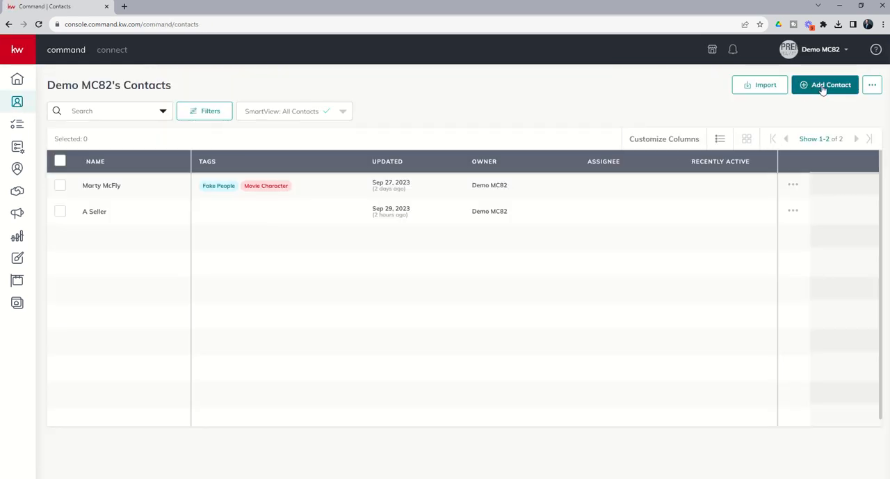
# Start a new contact and expand the Custom section showing Children's Name, then choose Add Custom Field.
pyautogui.click(825, 83)
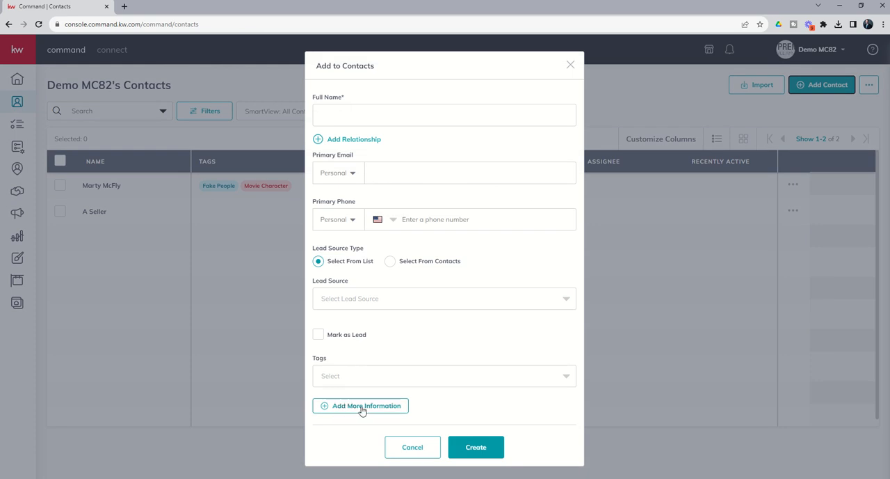
pyautogui.click(361, 406)
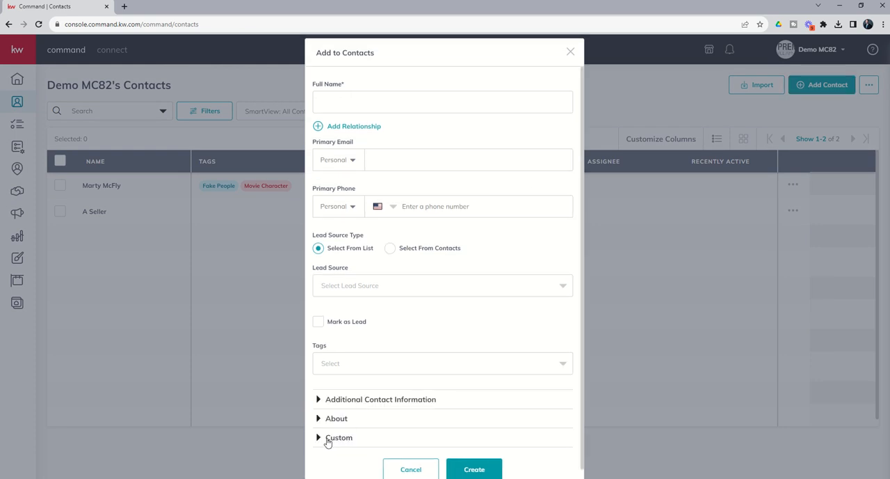
pyautogui.click(339, 437)
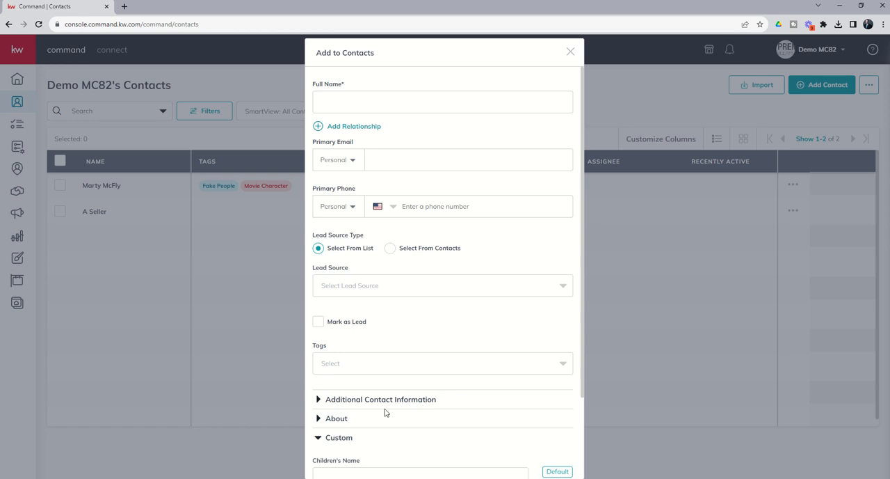
pyautogui.scroll(-3)
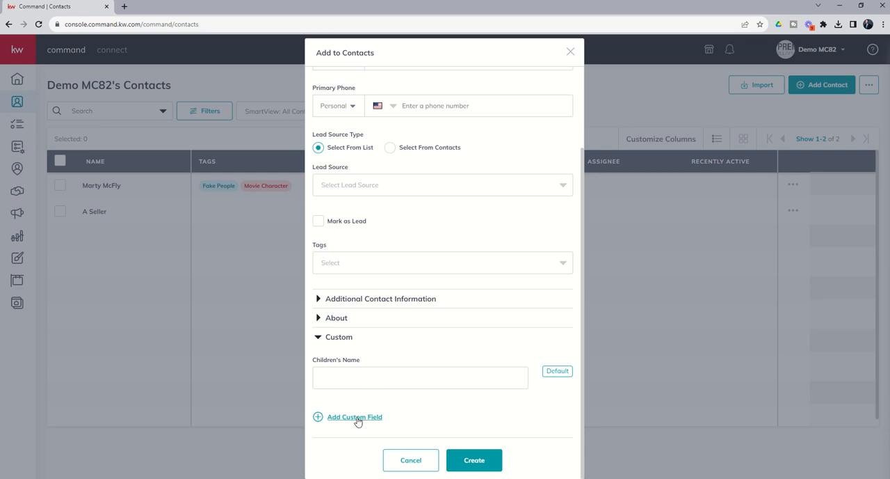
pyautogui.click(355, 417)
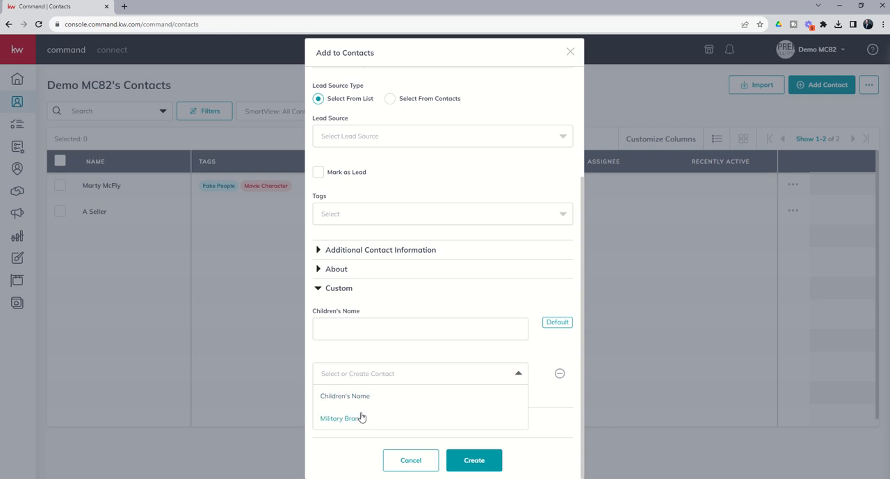
pyautogui.moveTo(355, 396)
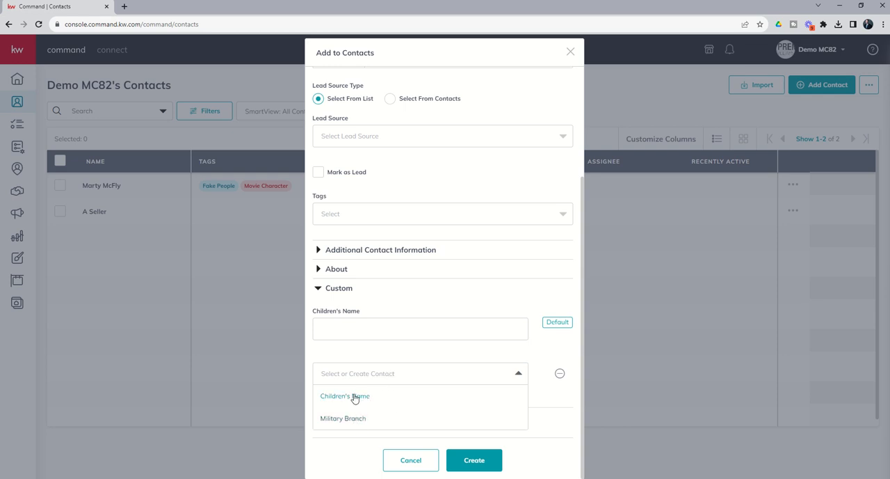
pyautogui.moveTo(356, 418)
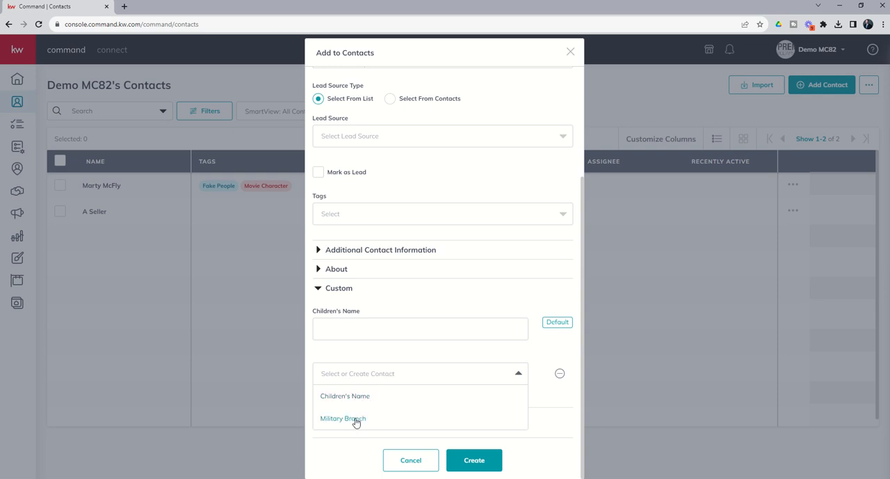
# Add Military Branch to the contact form and view its service-branch choices.
pyautogui.click(342, 417)
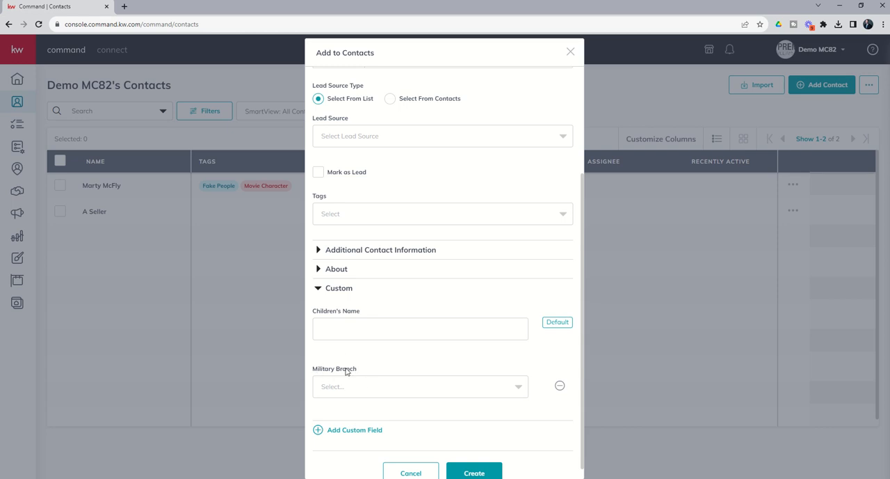
pyautogui.click(417, 387)
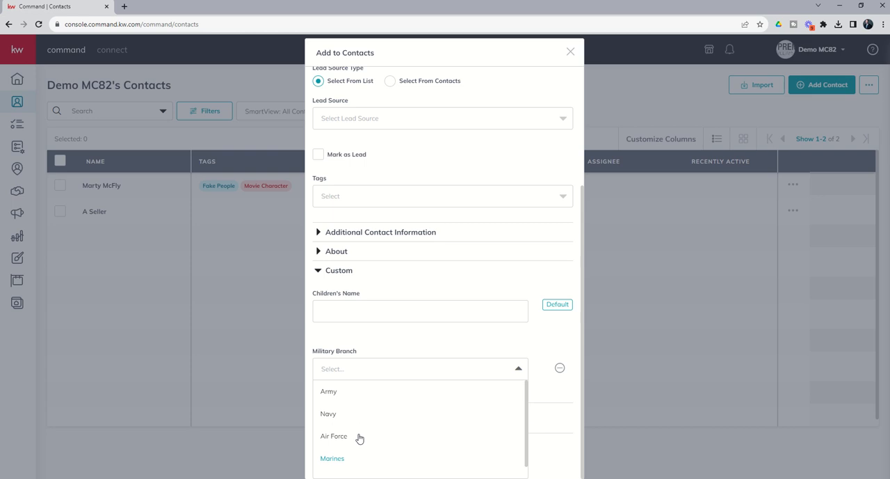
pyautogui.moveTo(367, 470)
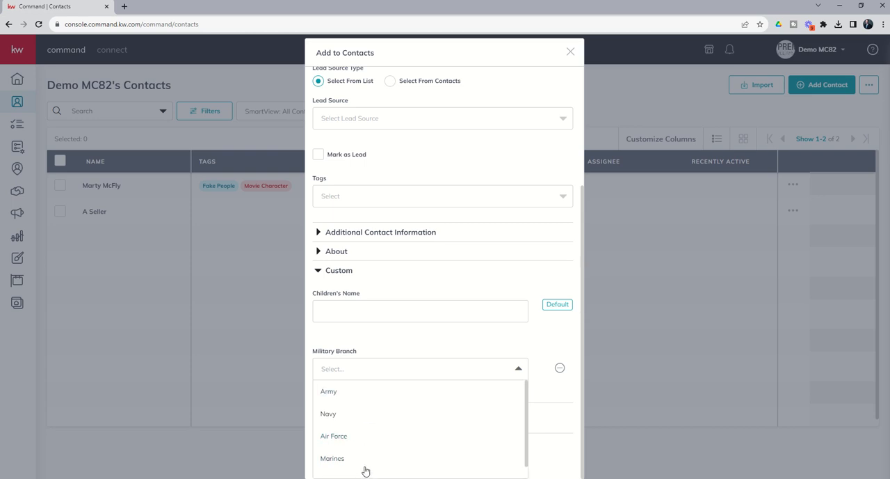
pyautogui.moveTo(380, 342)
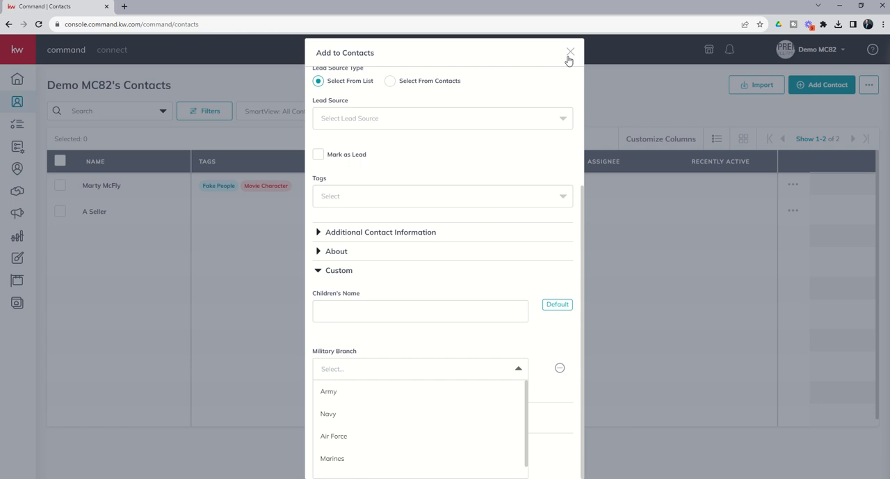
pyautogui.moveTo(524, 107)
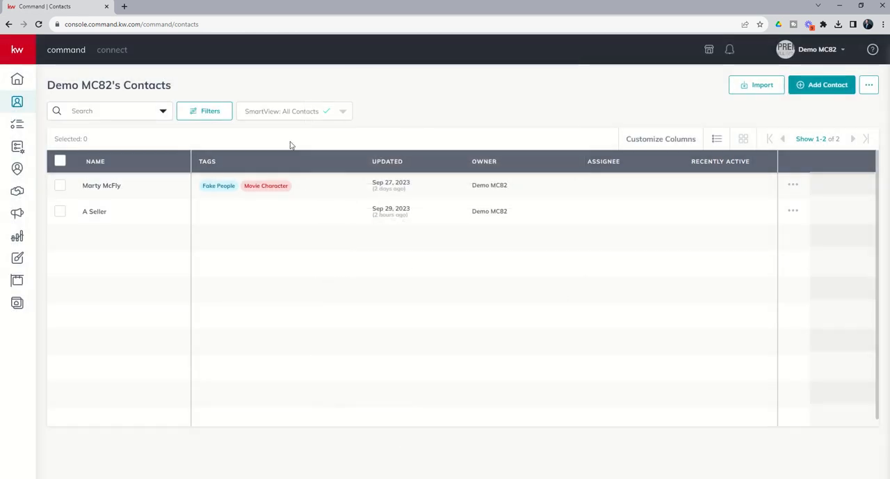
pyautogui.moveTo(672, 167)
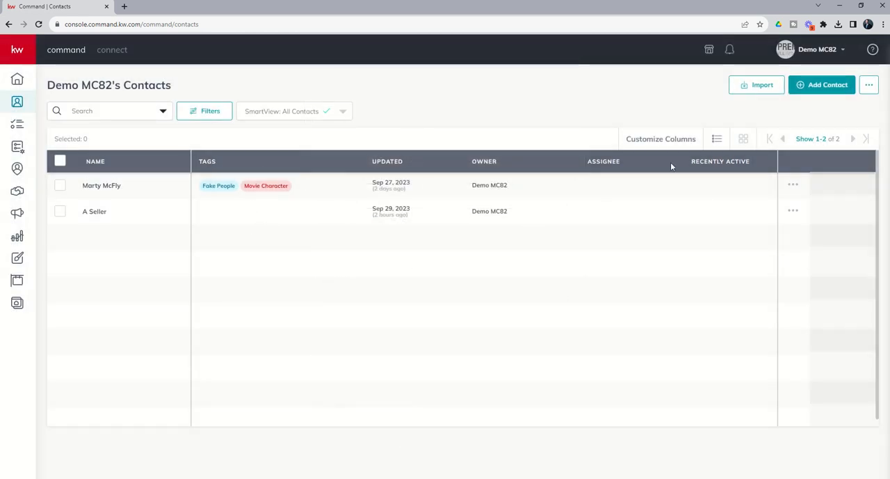
pyautogui.moveTo(313, 212)
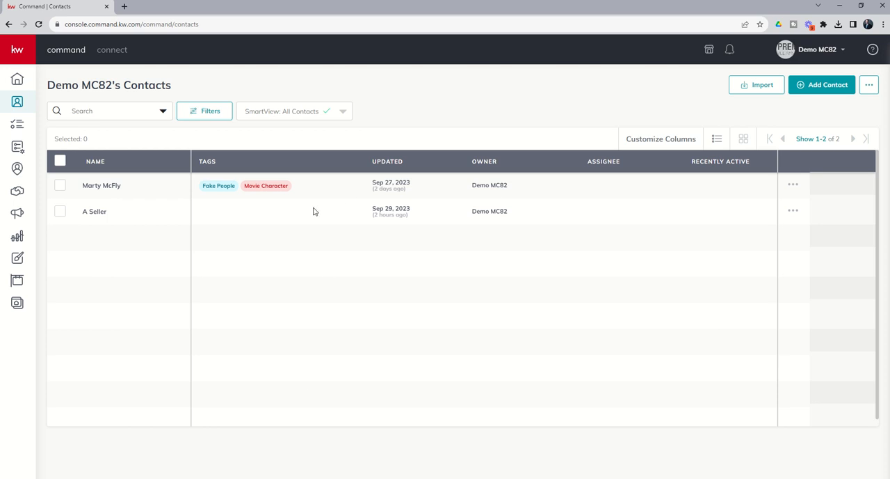
pyautogui.moveTo(523, 178)
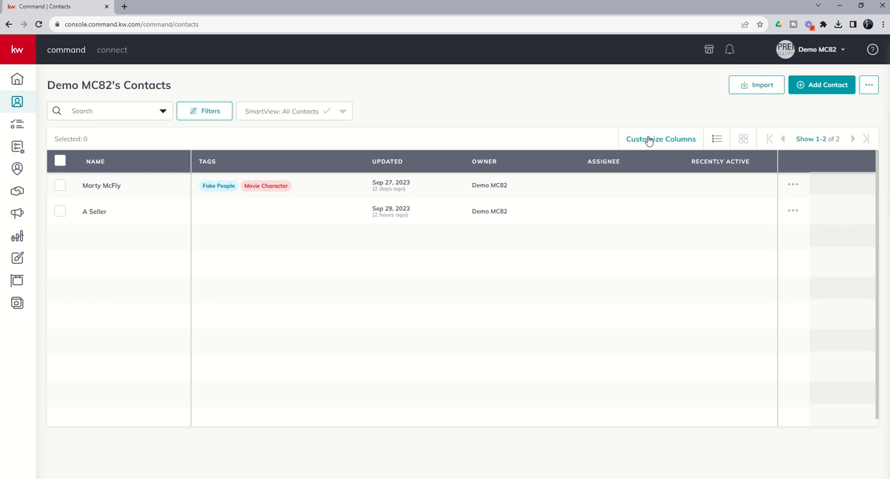
# In Customize Columns, tick Children's Name and Military Branch as table columns.
pyautogui.click(659, 139)
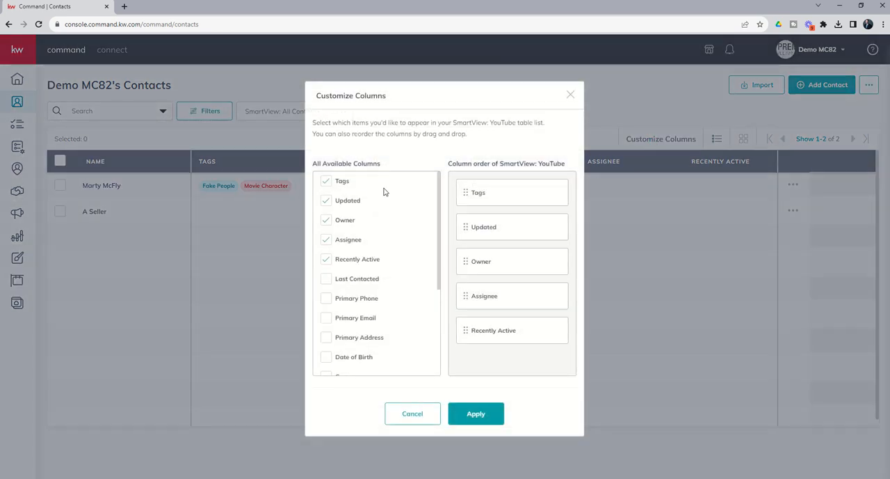
pyautogui.scroll(-3)
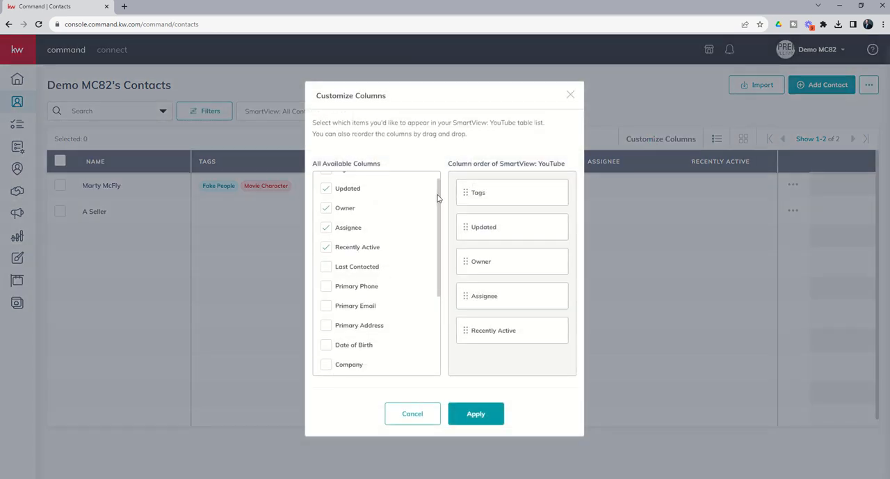
pyautogui.scroll(-3)
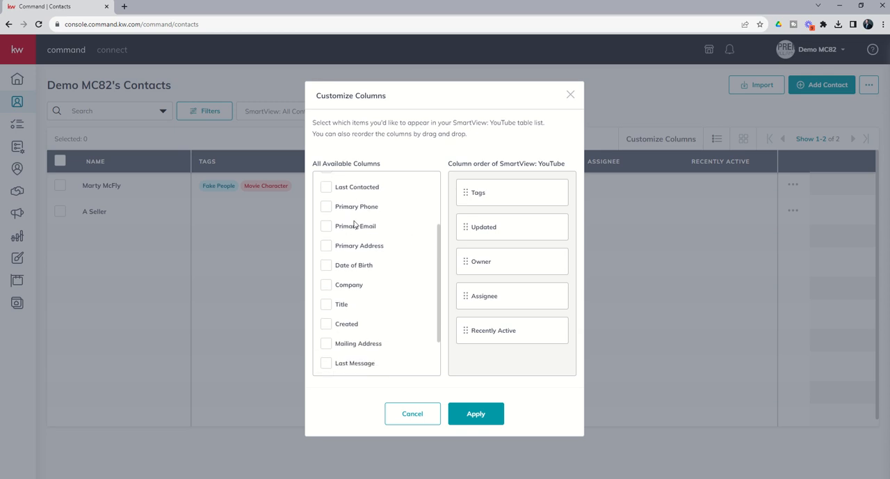
pyautogui.moveTo(665, 234)
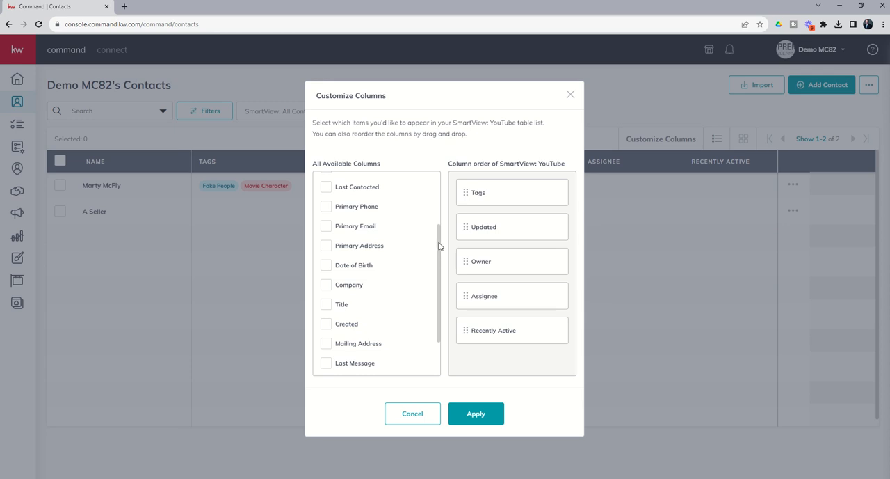
pyautogui.scroll(-3)
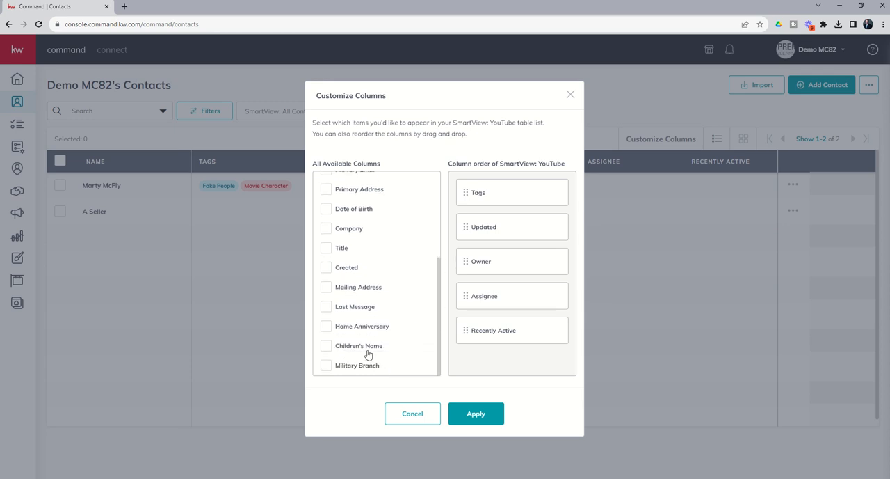
pyautogui.moveTo(338, 351)
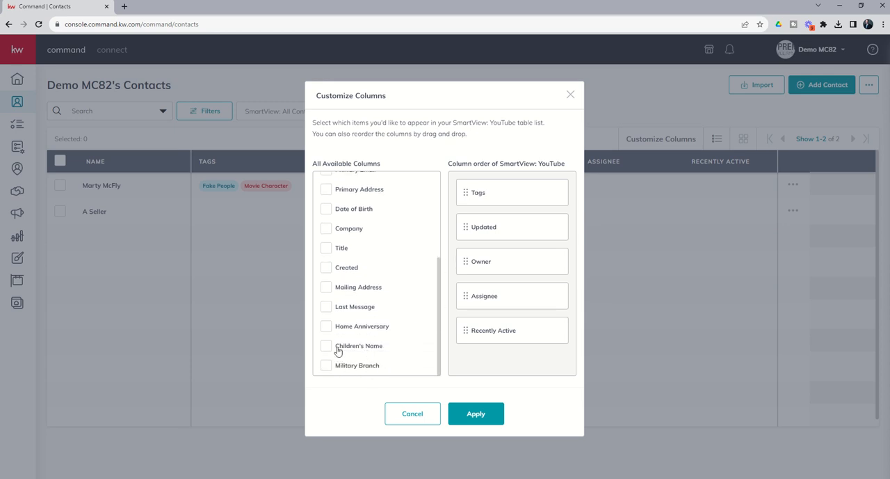
pyautogui.click(326, 345)
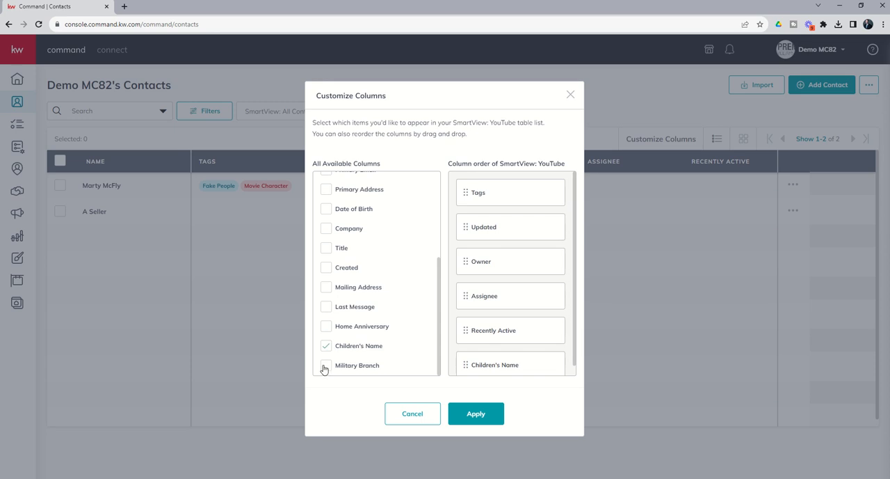
pyautogui.click(325, 365)
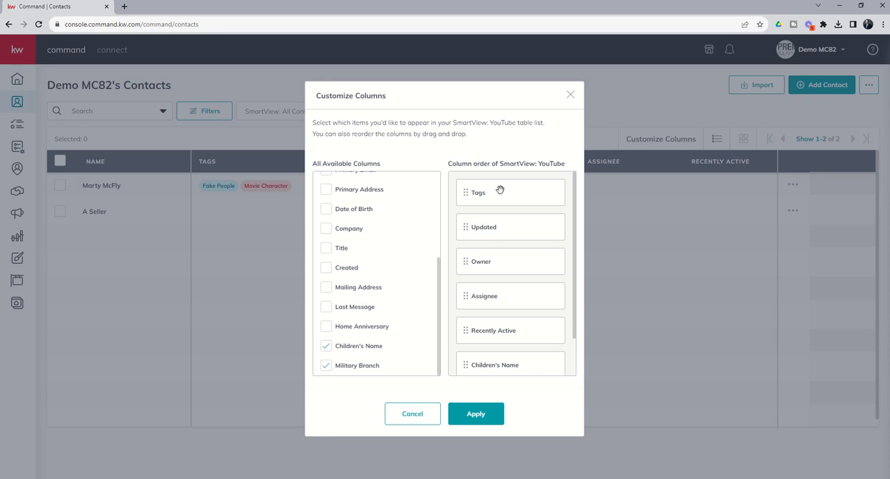
pyautogui.scroll(-3)
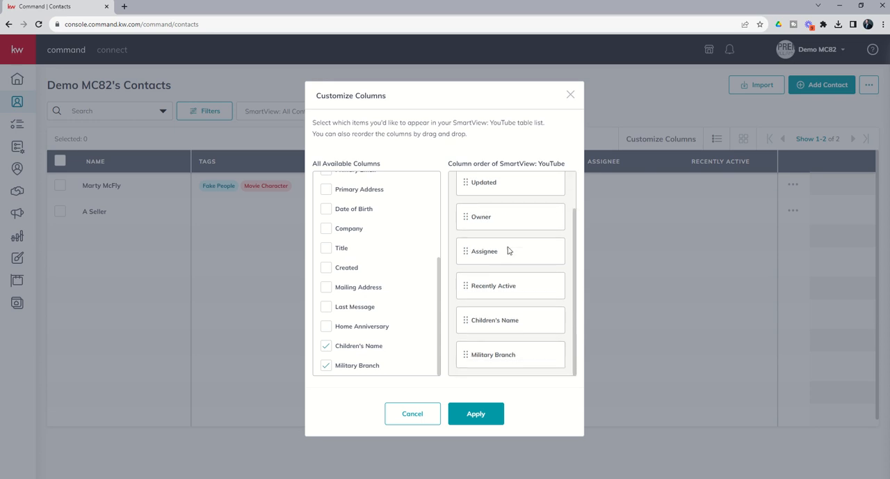
pyautogui.moveTo(470, 320)
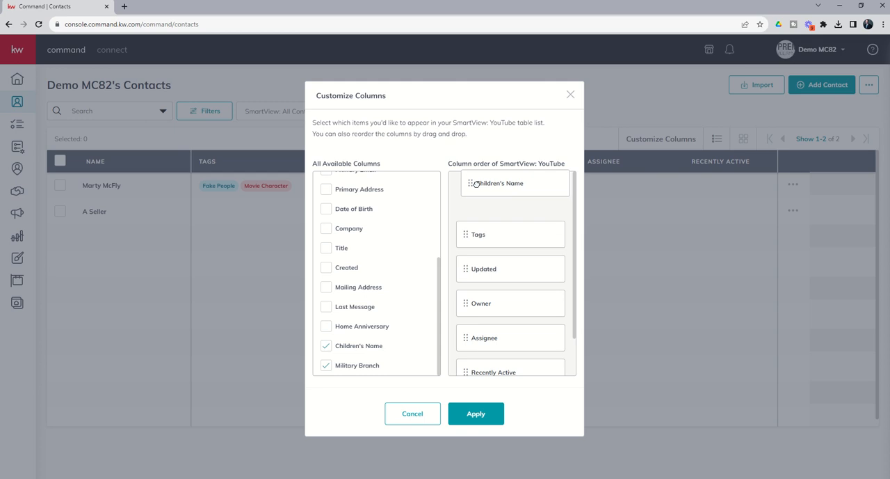
# Move Children's Name and Military Branch right after Tags and apply the column changes.
pyautogui.moveTo(495, 183); pyautogui.dragTo(495, 233)
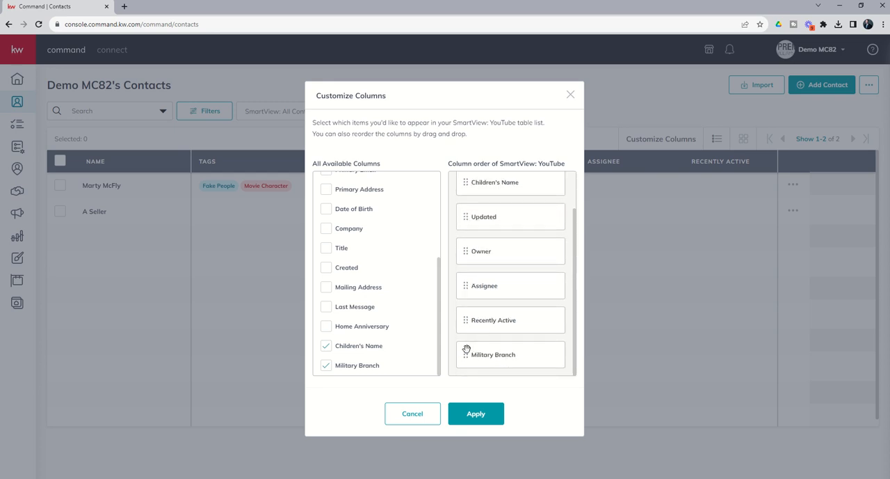
pyautogui.moveTo(493, 353); pyautogui.dragTo(493, 266)
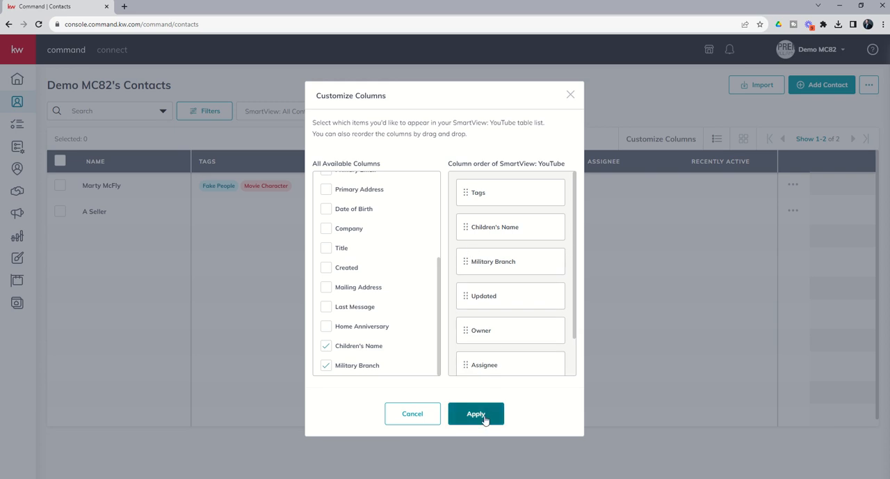
pyautogui.click(476, 413)
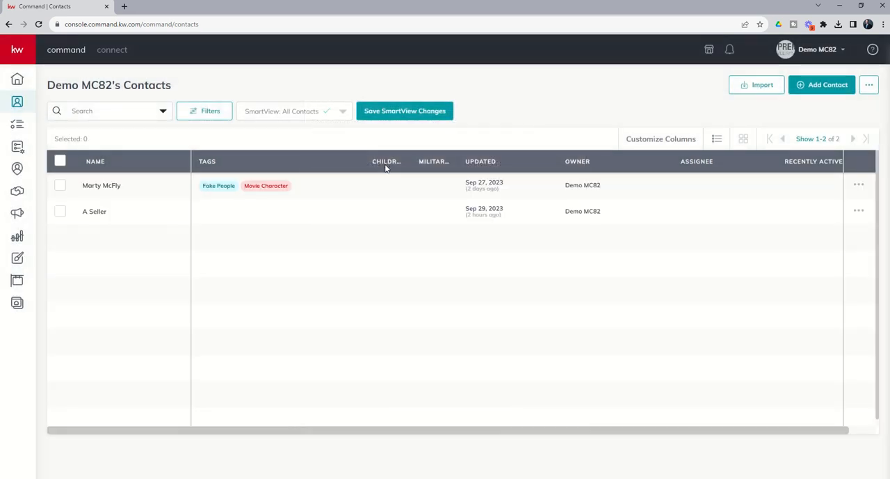
pyautogui.moveTo(402, 175)
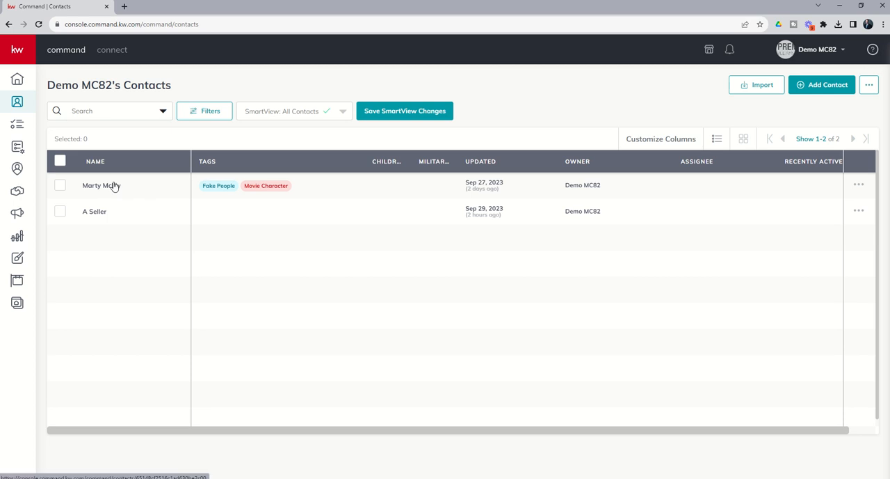
pyautogui.moveTo(430, 159)
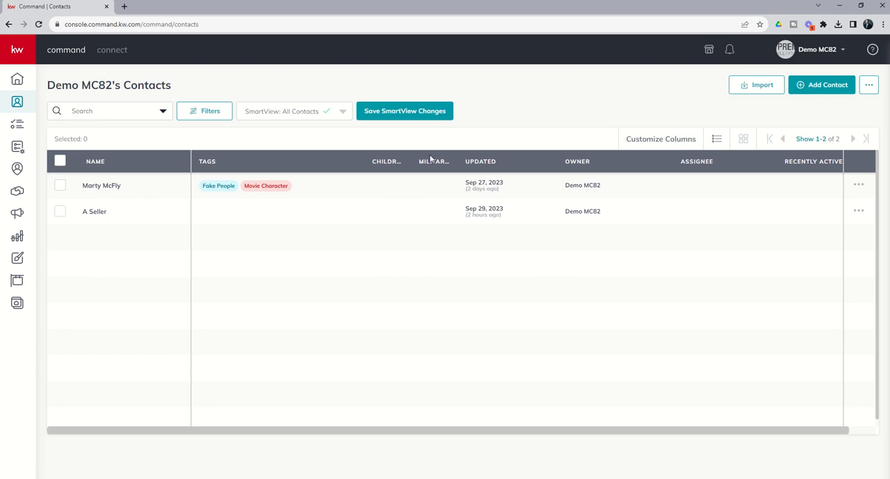
pyautogui.moveTo(389, 209)
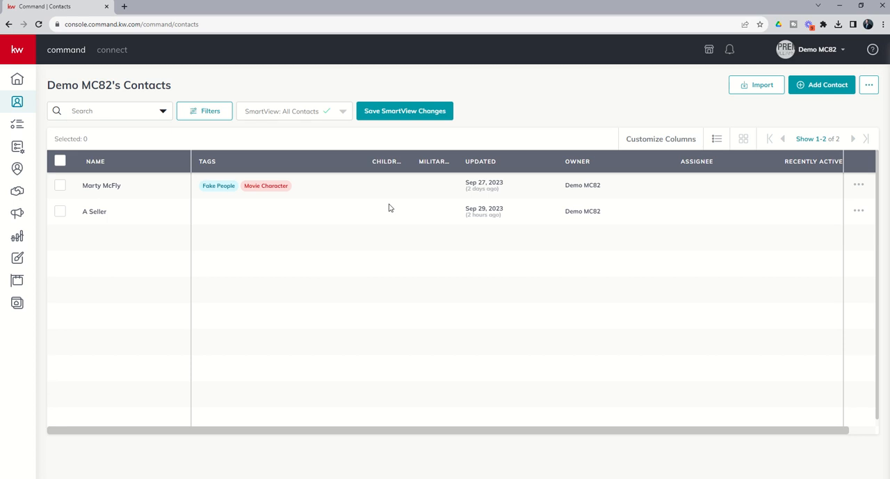
pyautogui.moveTo(398, 182)
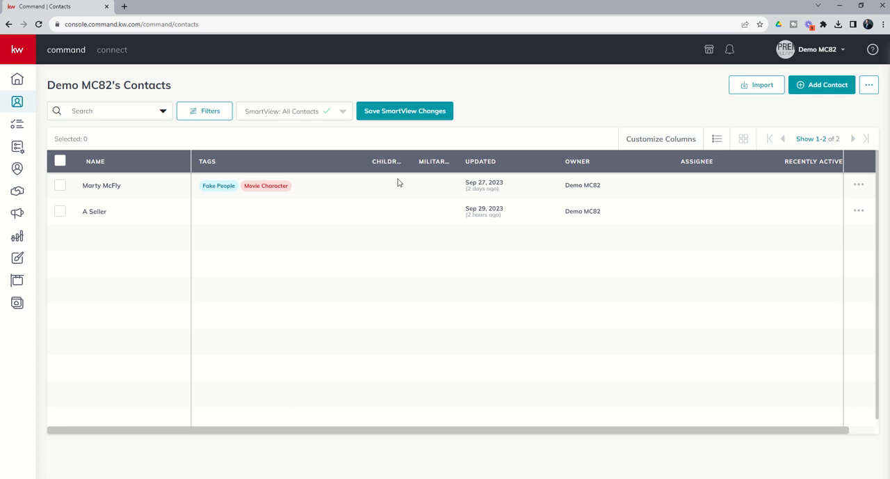